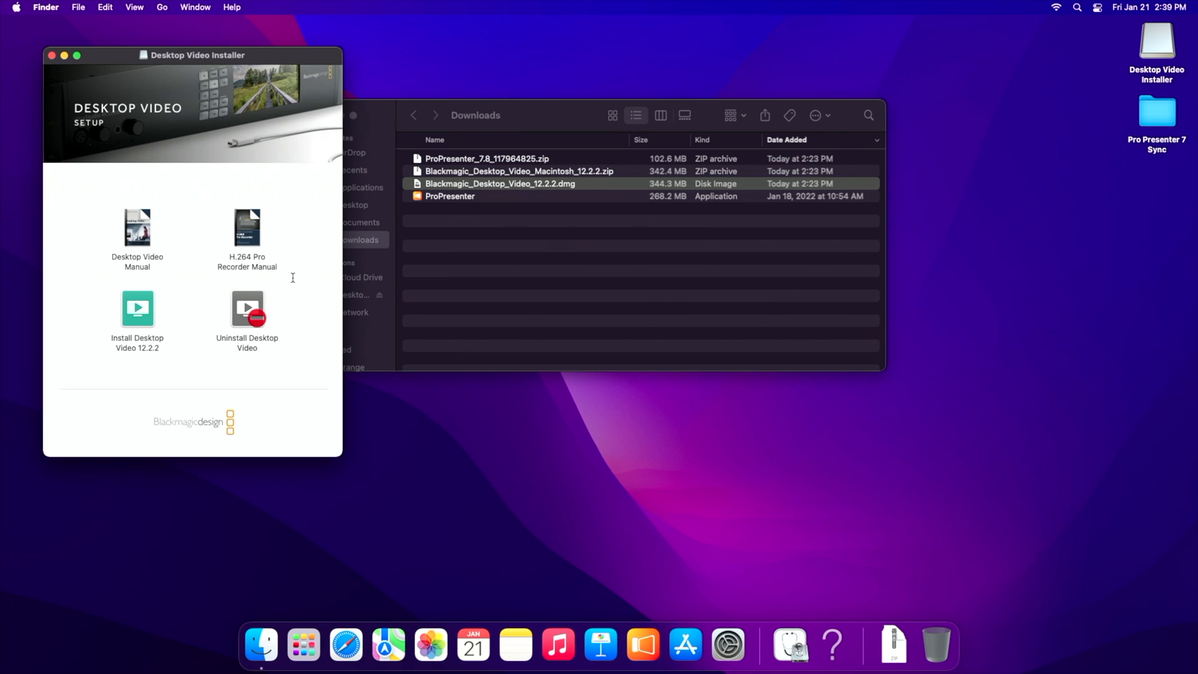
mouse_move(216, 55)
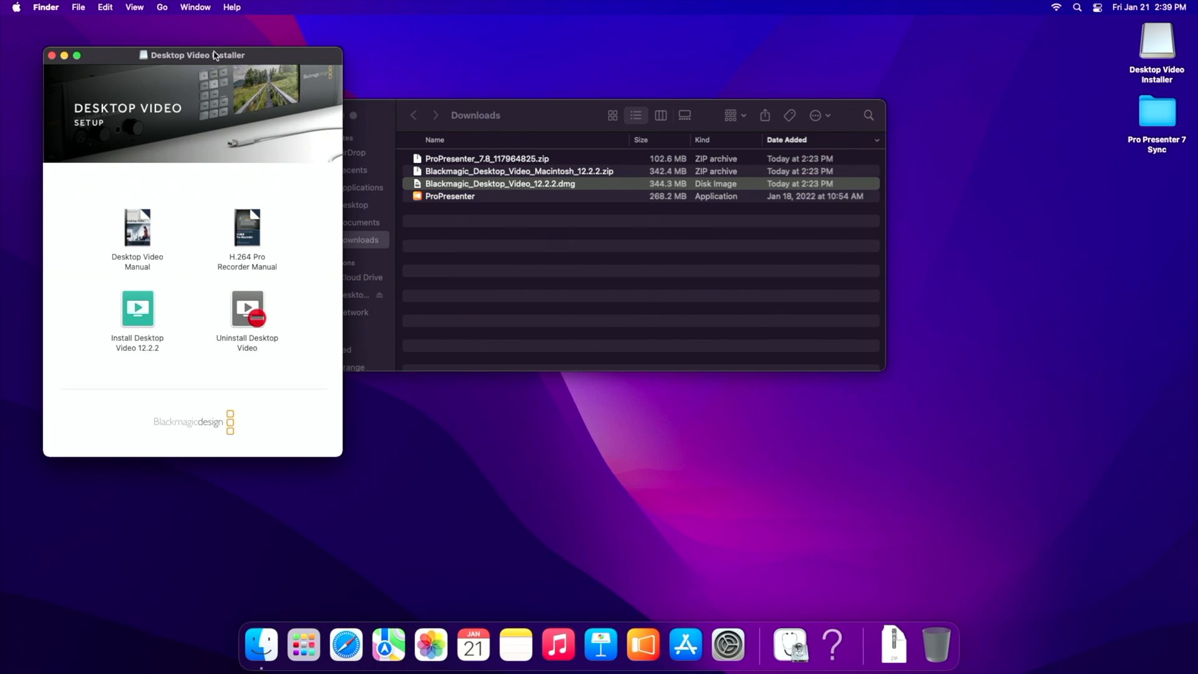
mouse_move(157, 64)
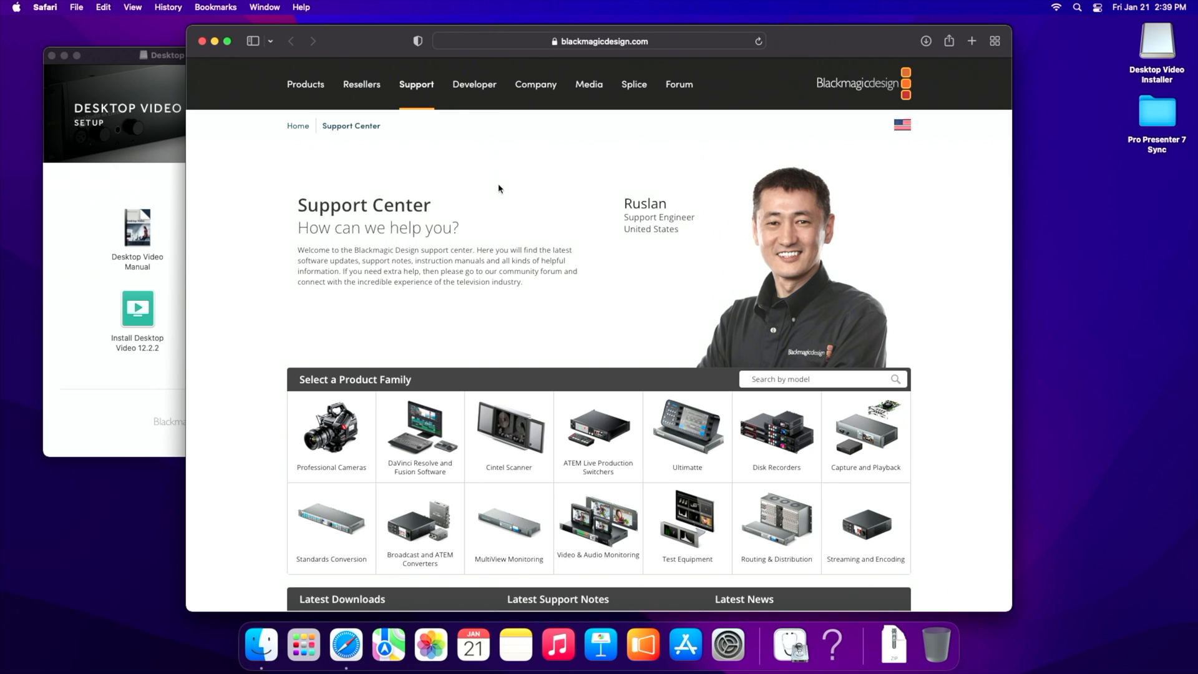
Step: Choose the Capture and Playback product family and scroll to Desktop Video 12.2.2 in Latest Downloads
scroll("down", 3)
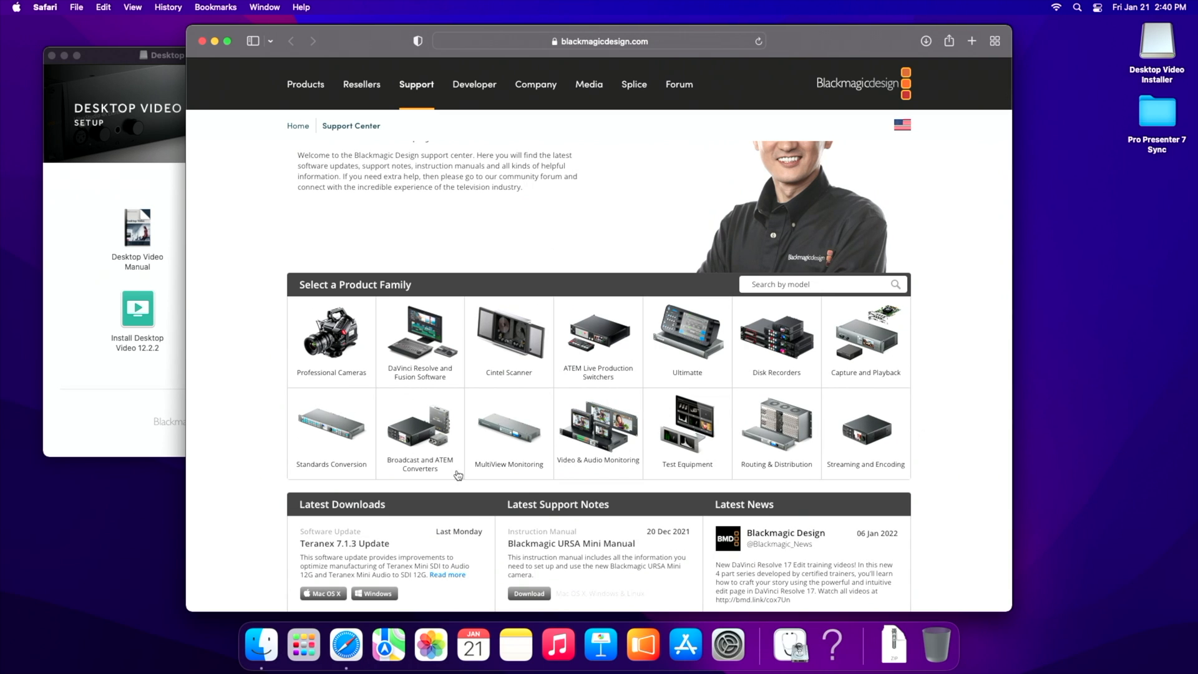
scroll("down", 3)
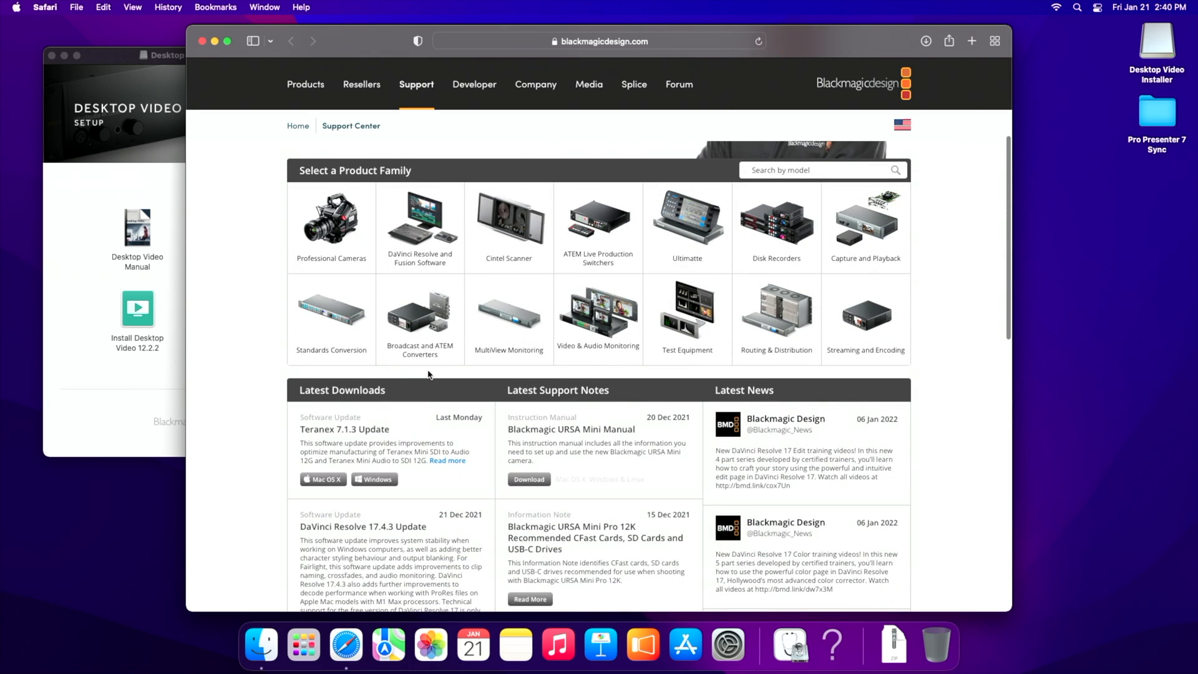
left_click(865, 225)
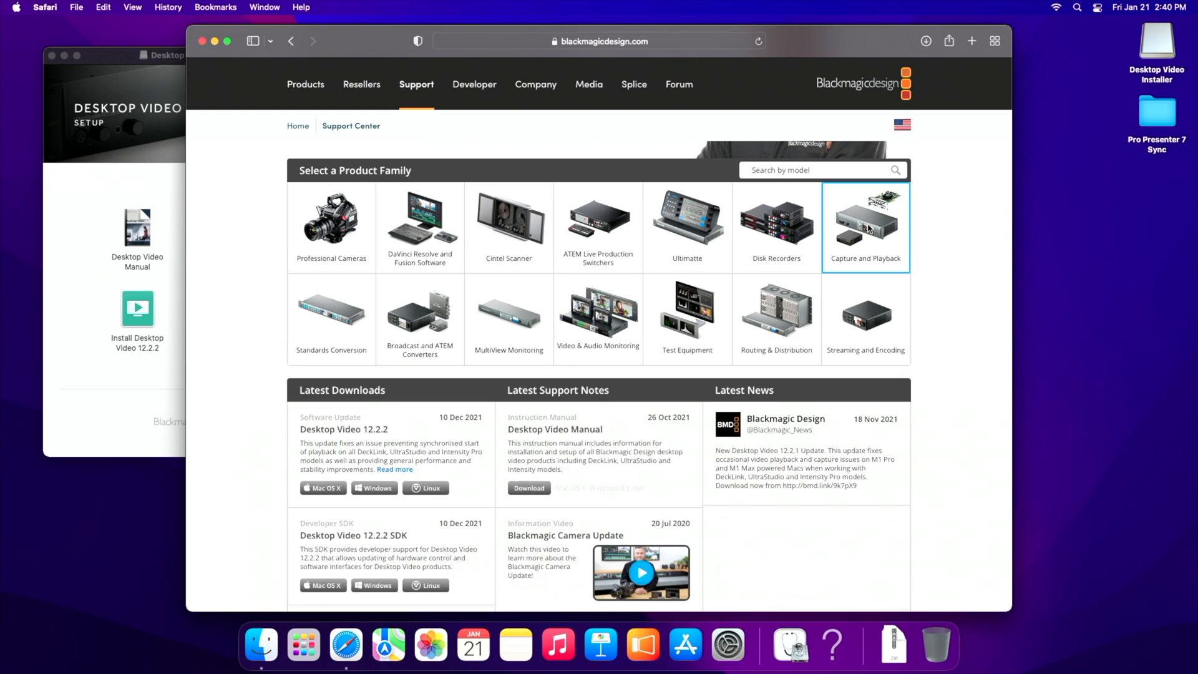
scroll("down", 3)
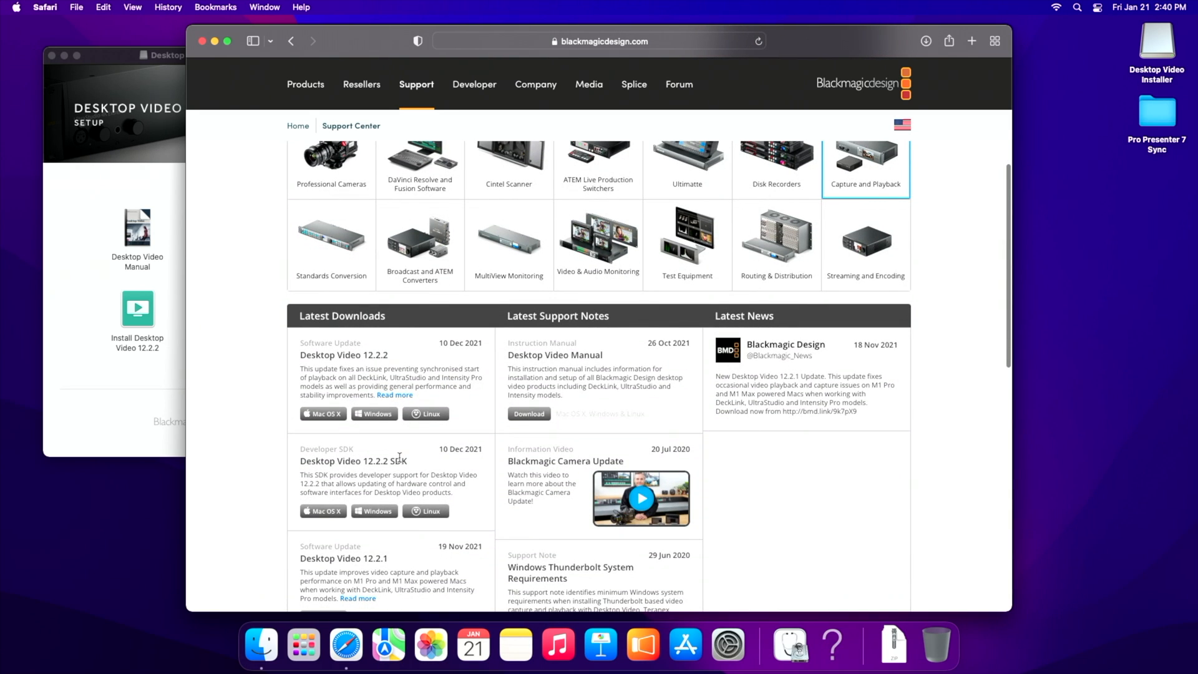
scroll("down", 3)
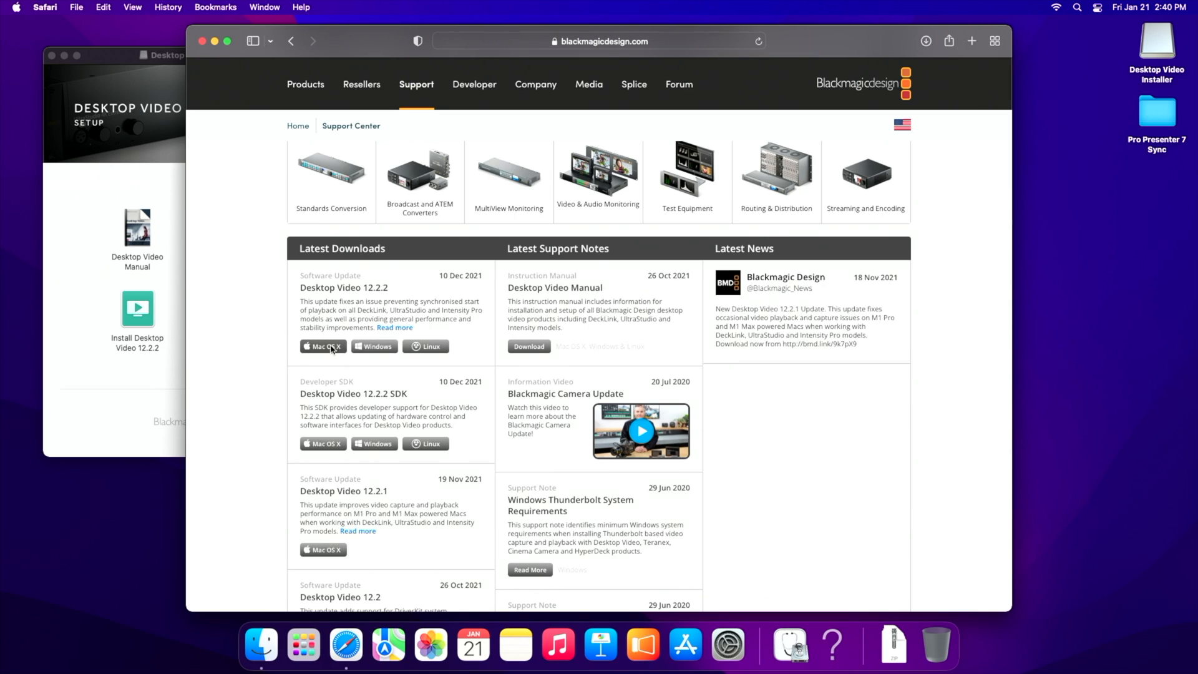
Step: View the Desktop Video 12.2.2 Mac registration form, then return to the Finder installer window
left_click(322, 346)
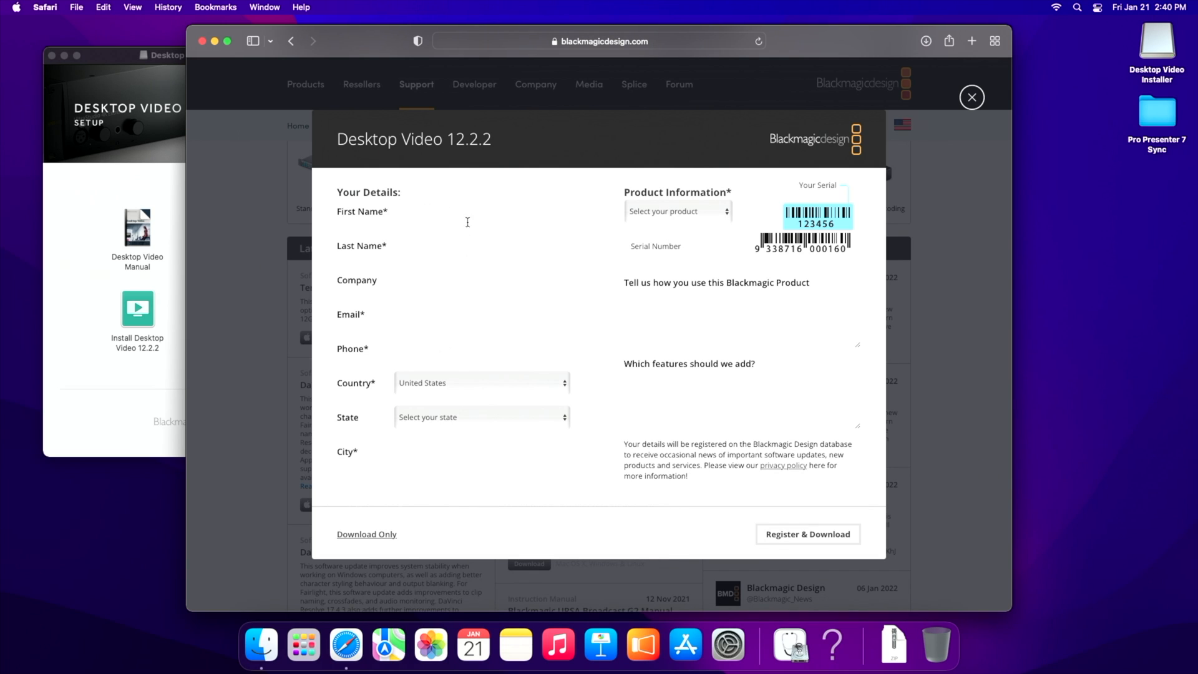
mouse_move(490, 375)
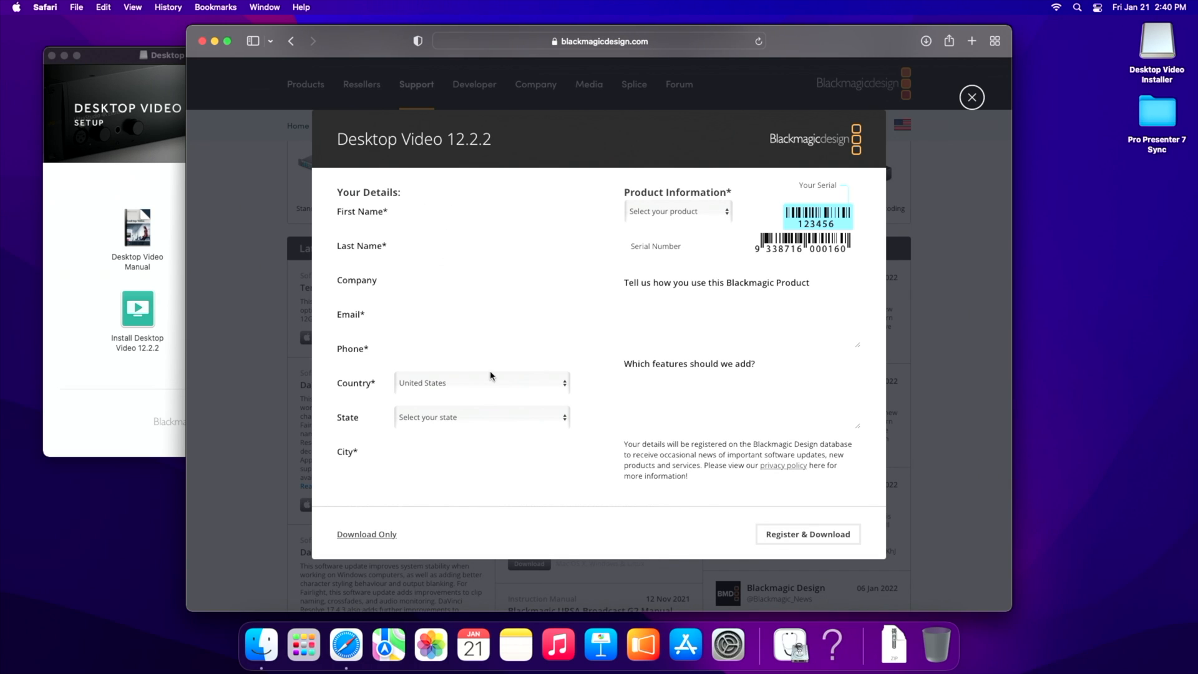
mouse_move(821, 233)
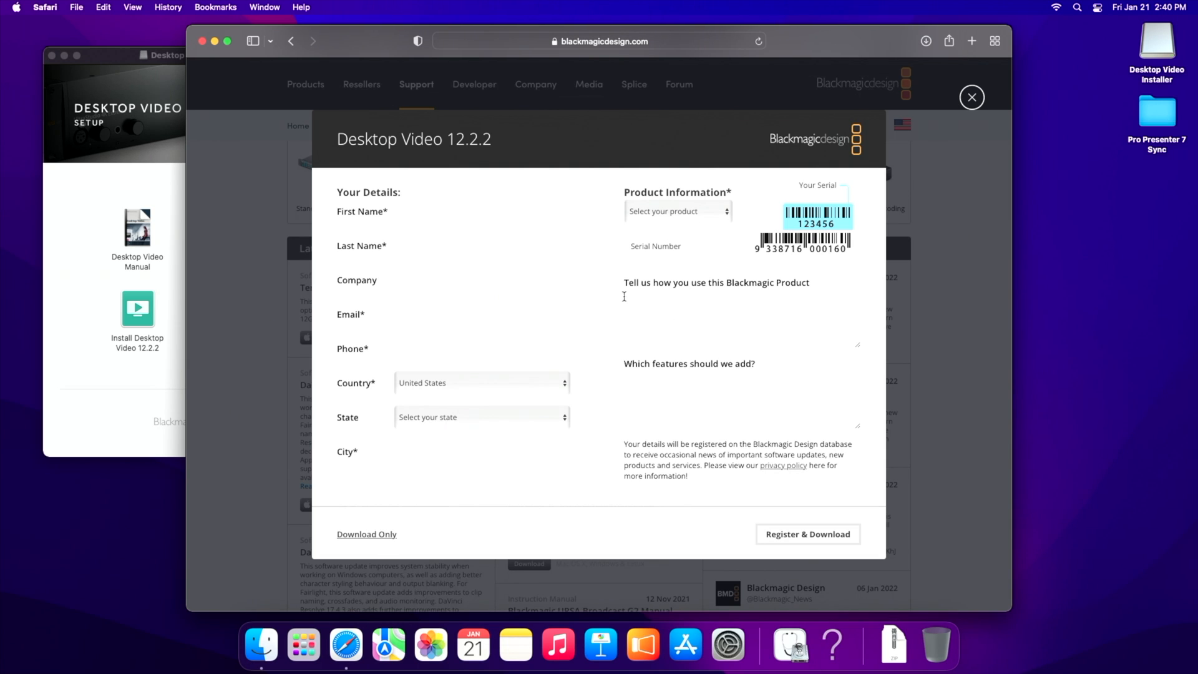
left_click(971, 97)
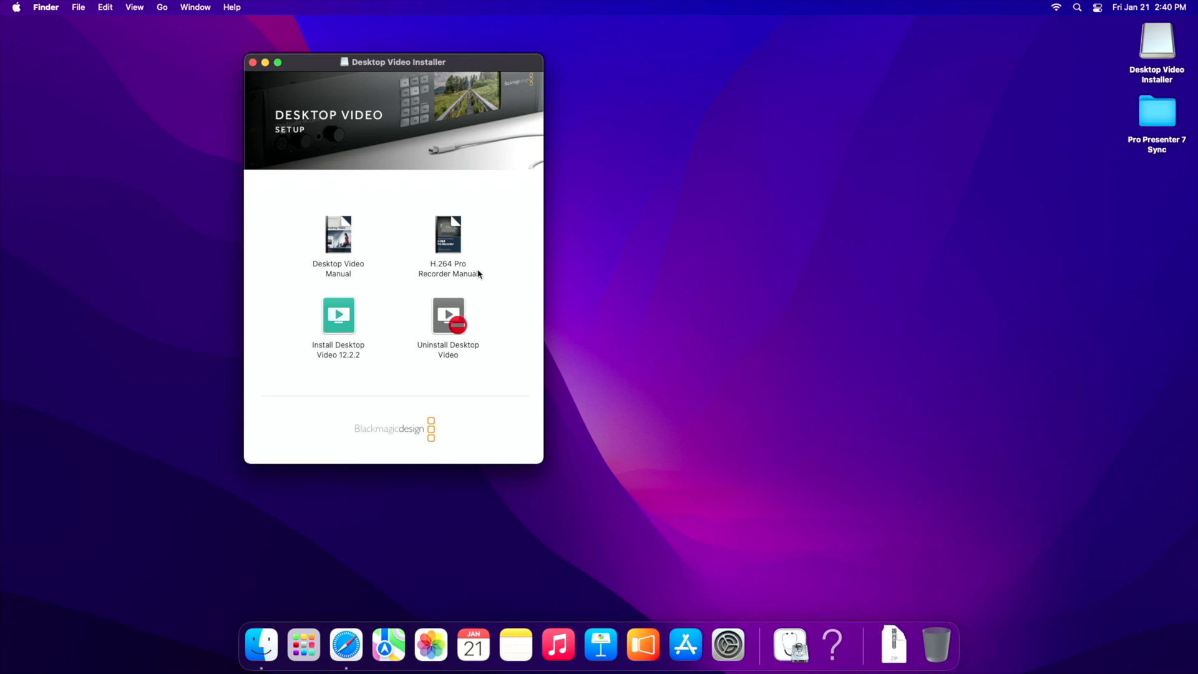
left_click(892, 644)
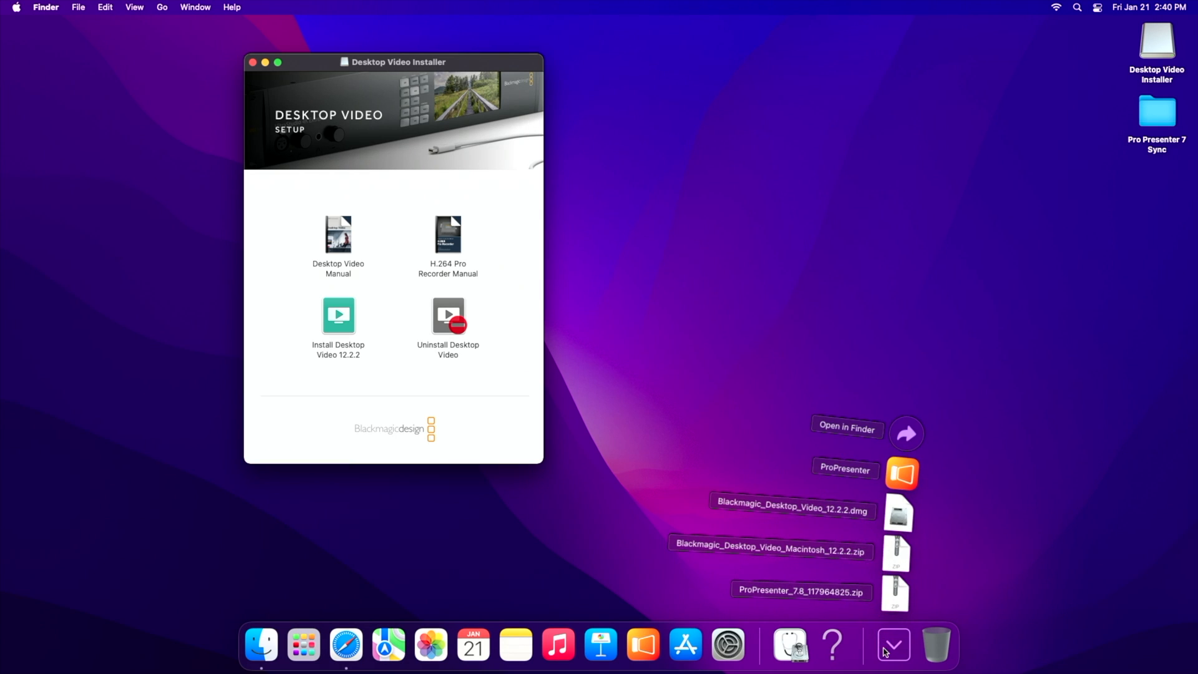
mouse_move(898, 527)
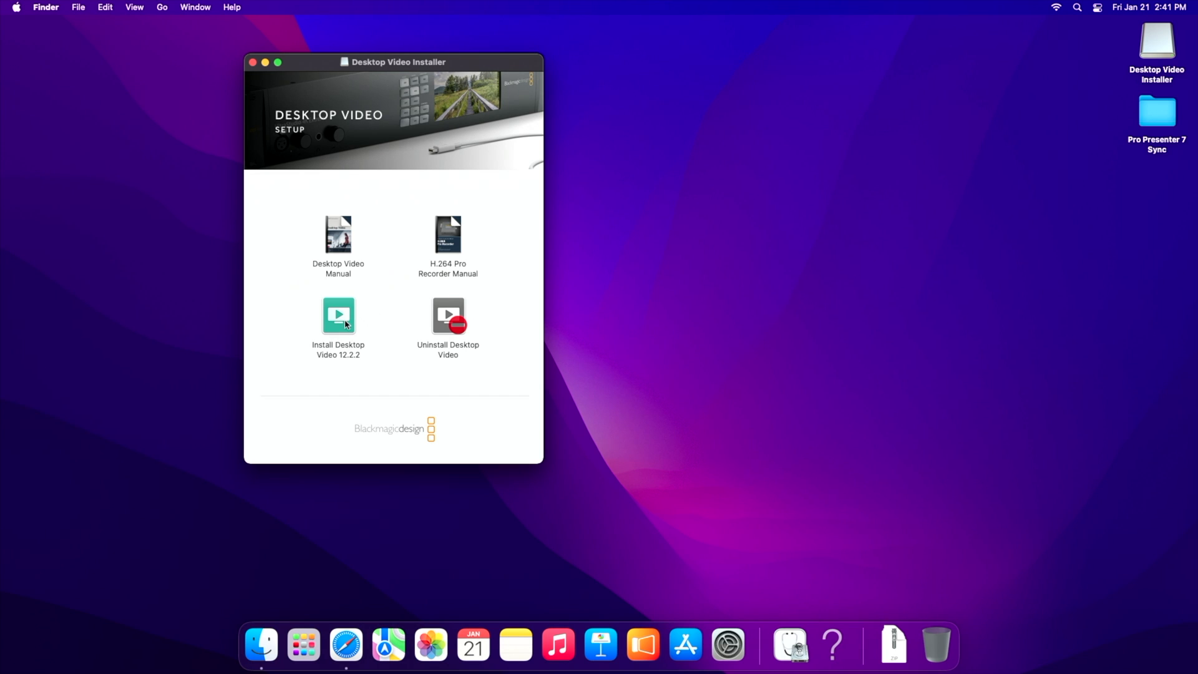
left_click(338, 314)
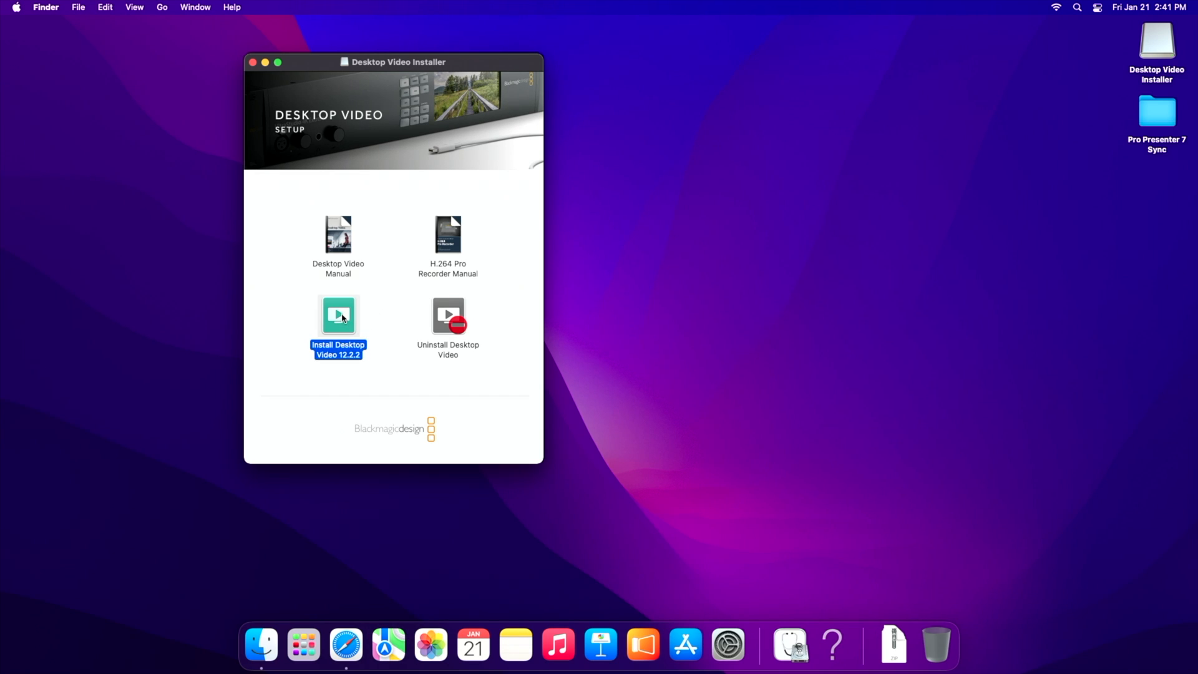
double_click(337, 315)
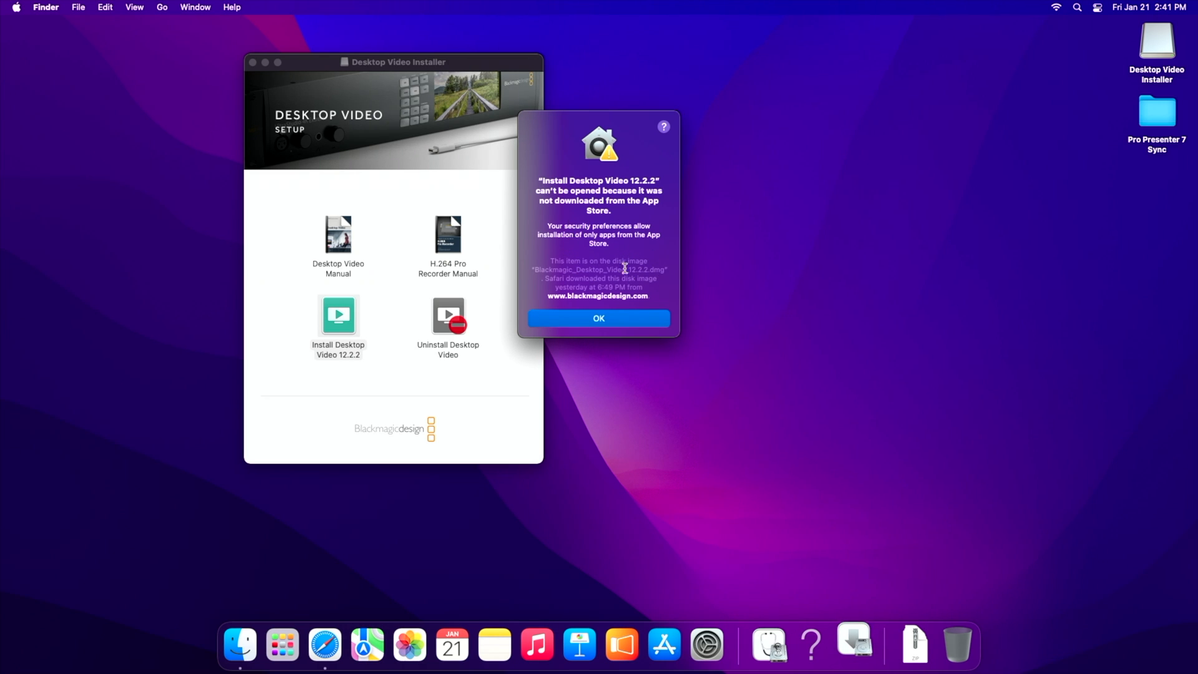
left_click(598, 317)
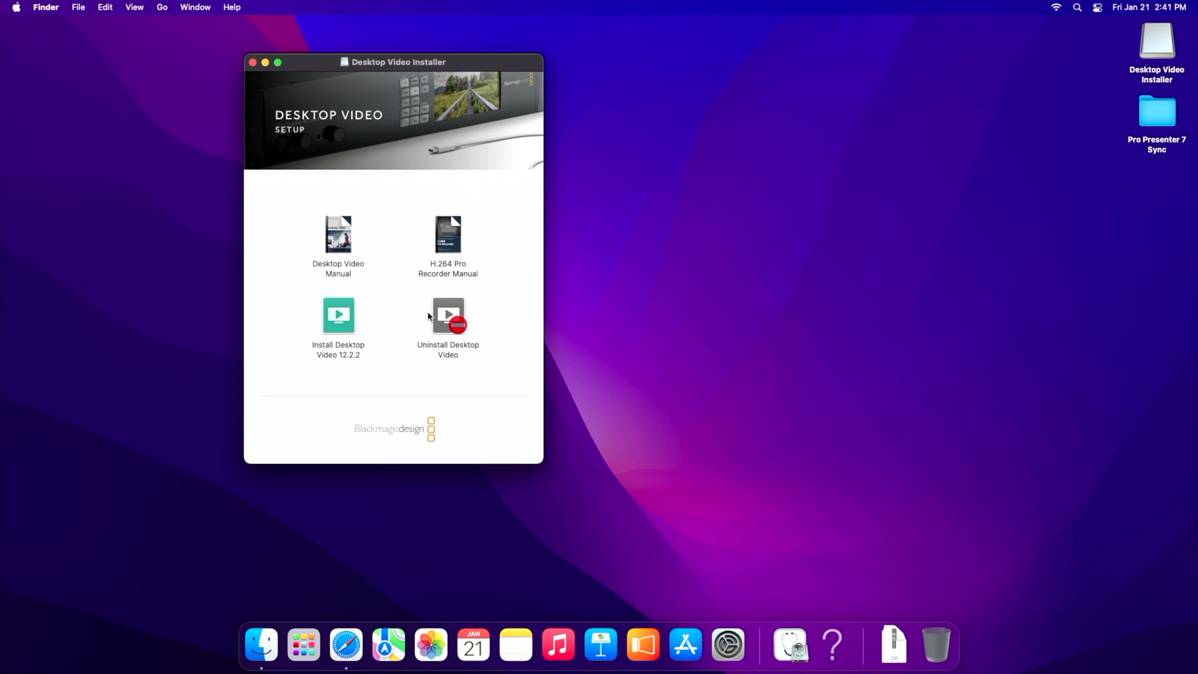
mouse_move(726, 644)
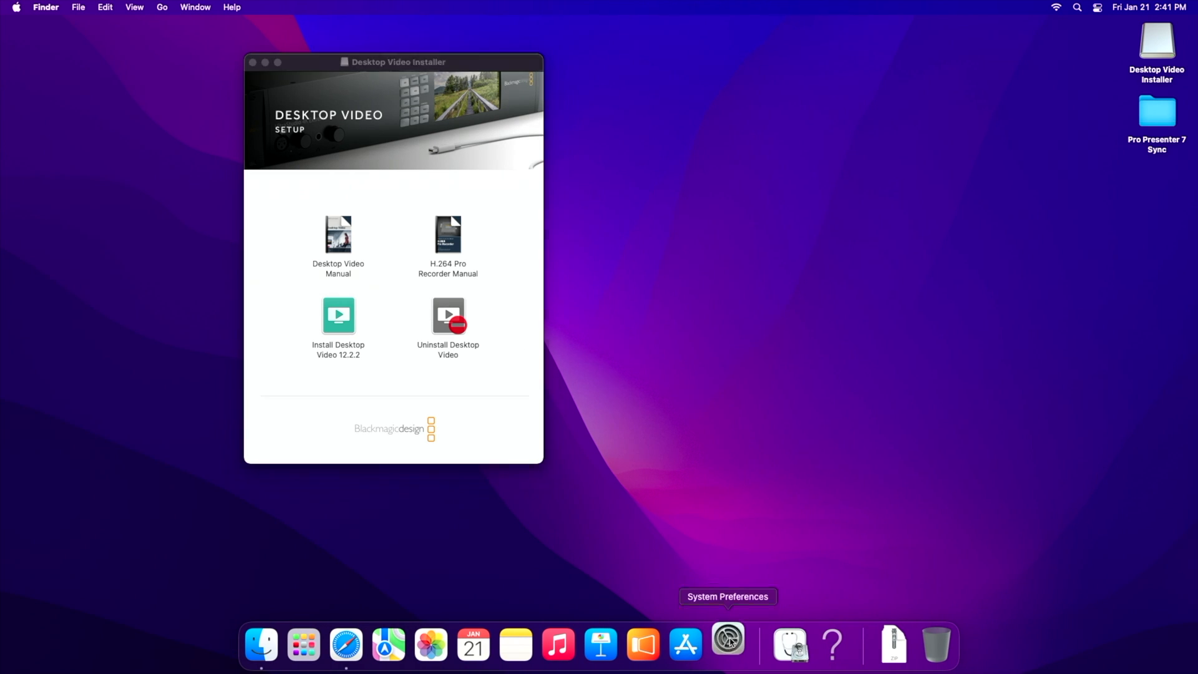
Step: Unlock Security & Privacy with the admin password and allow App Store and identified developers
left_click(726, 644)
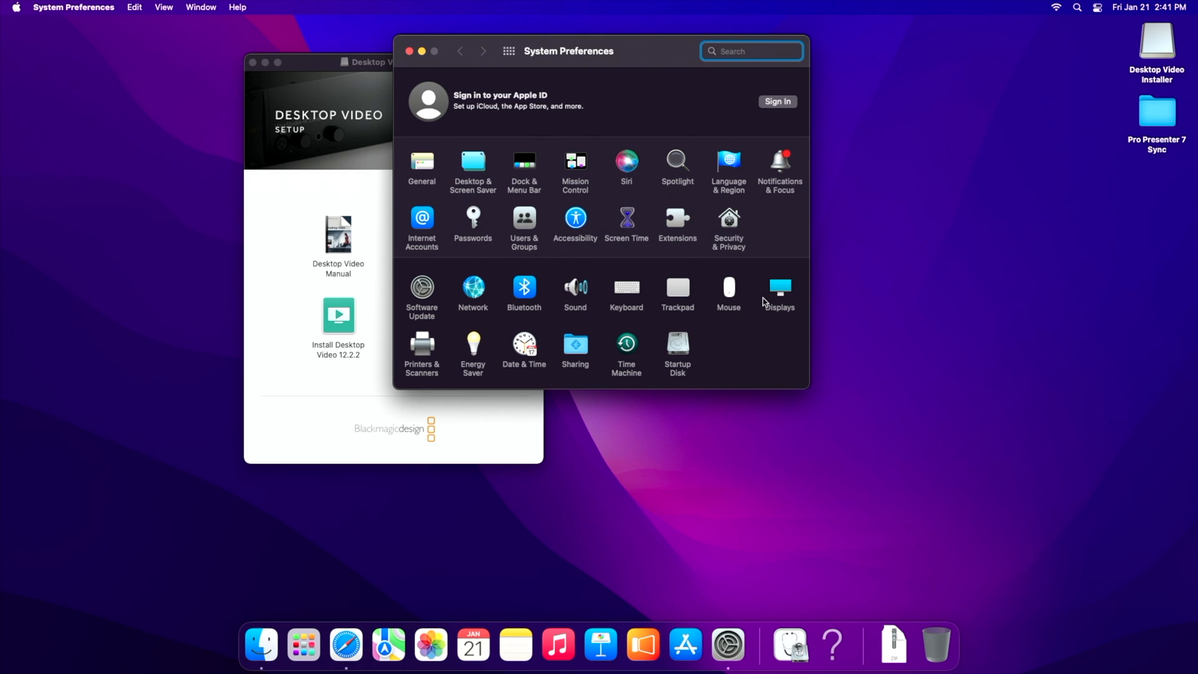
left_click(728, 222)
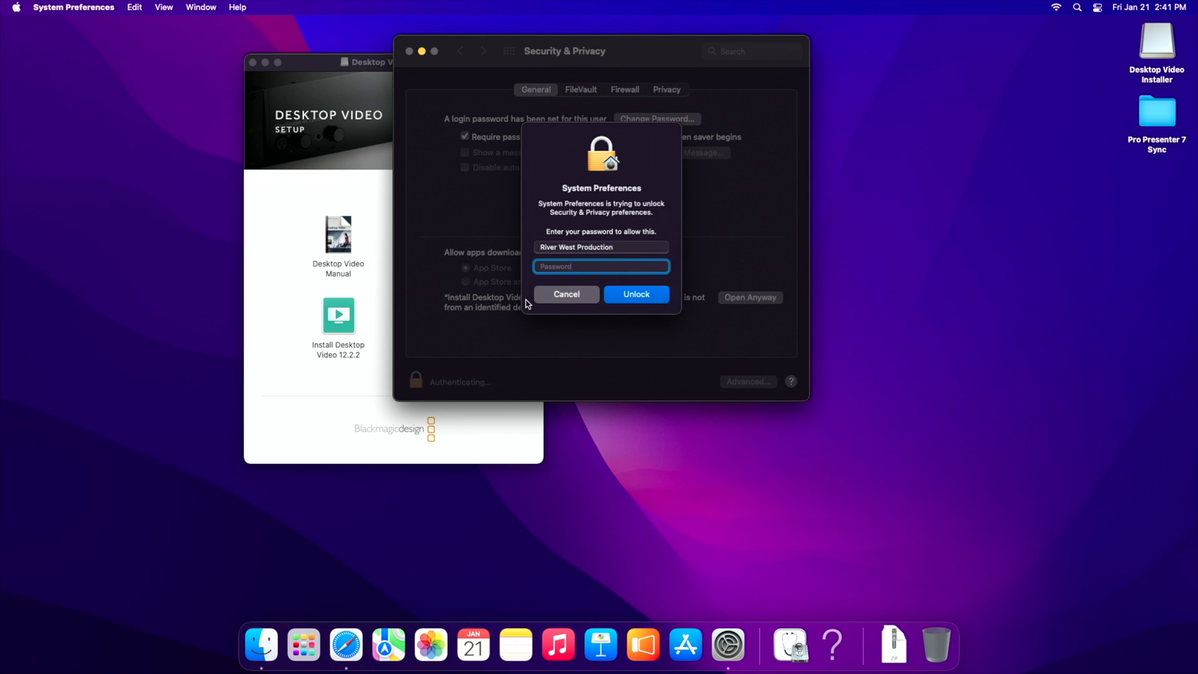
type("••••")
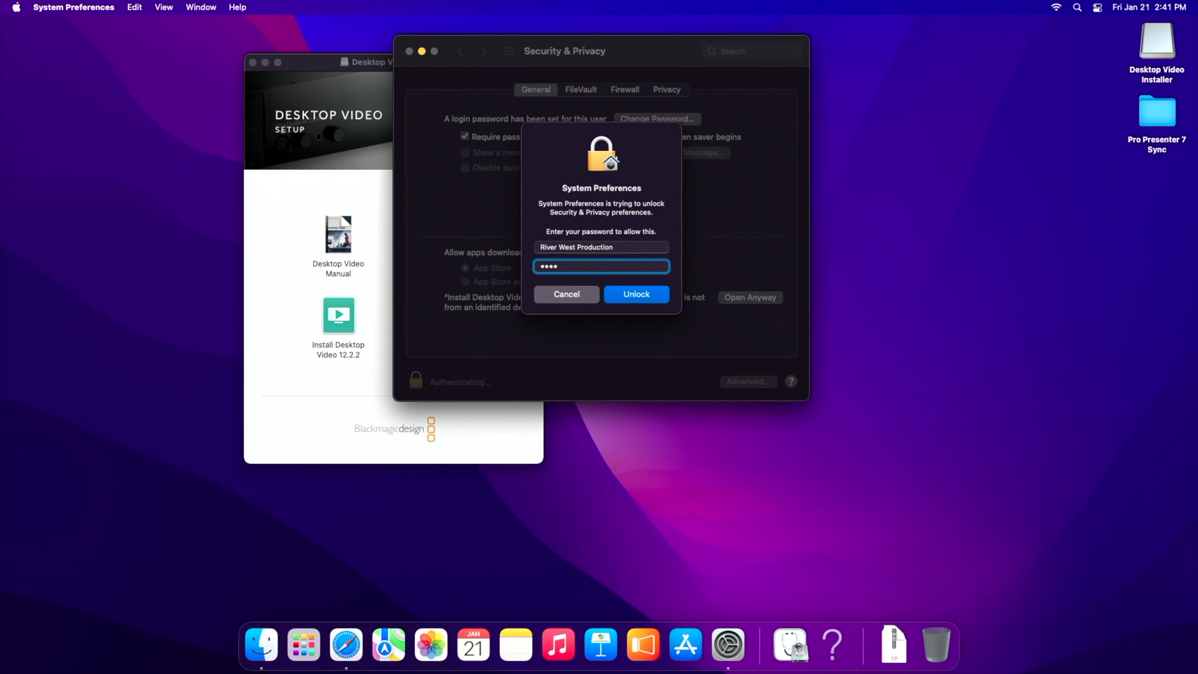
type("••")
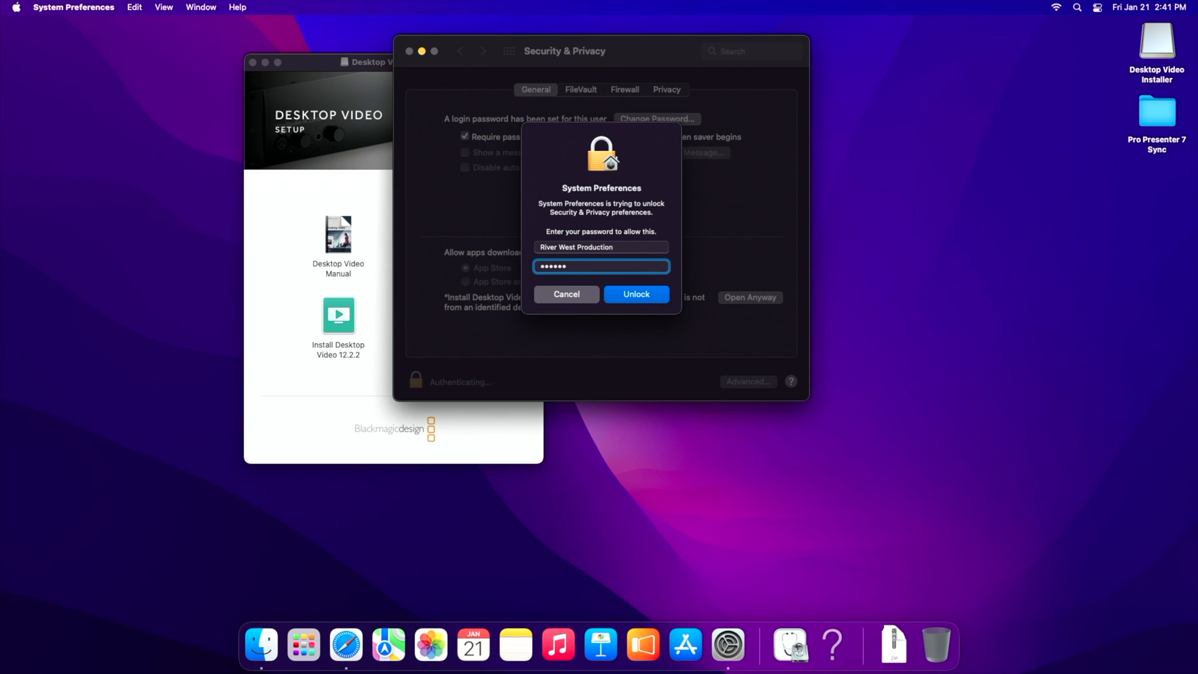
left_click(635, 294)
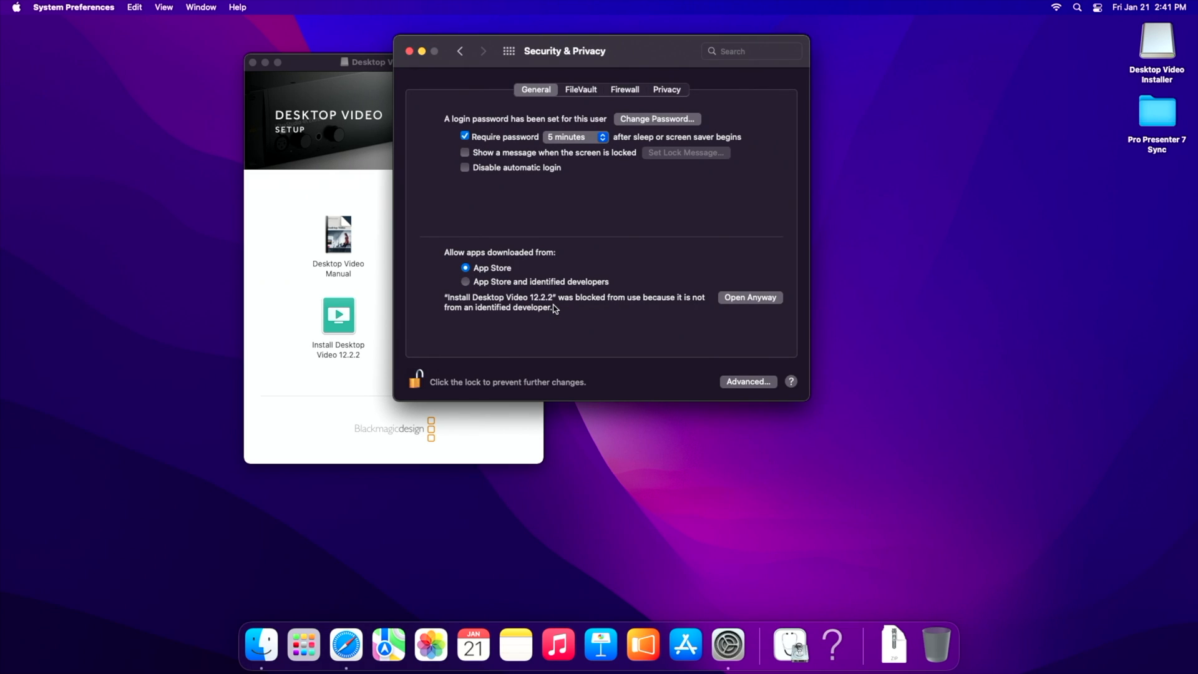
mouse_move(489, 290)
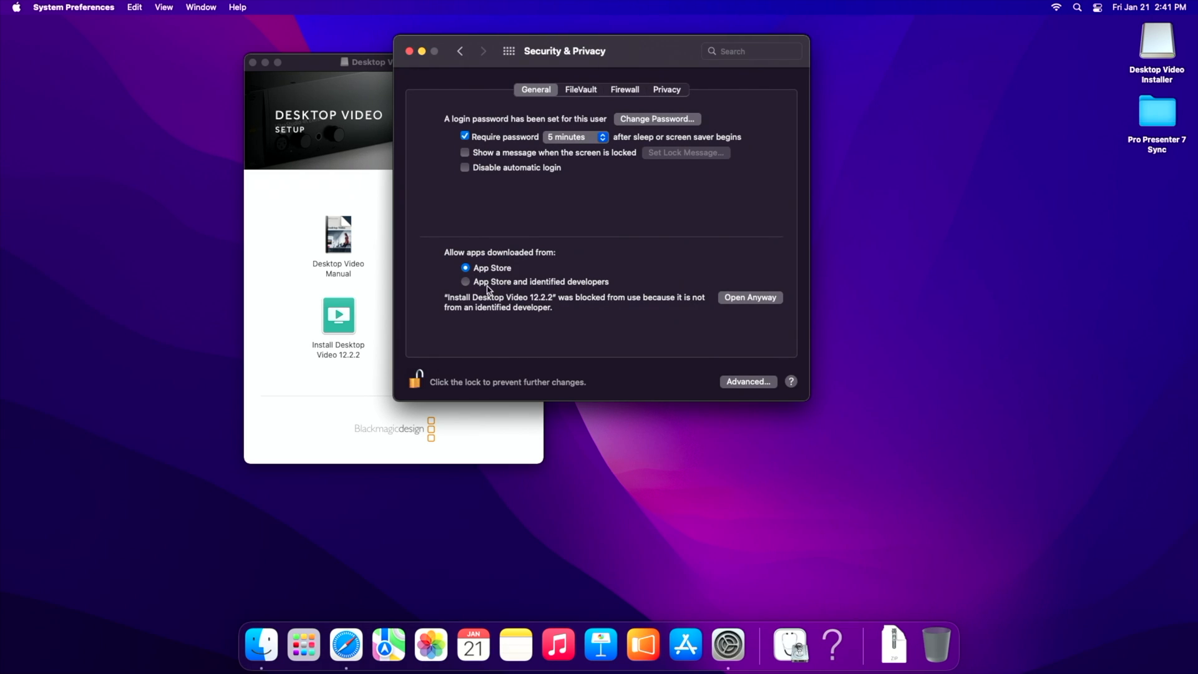
left_click(465, 281)
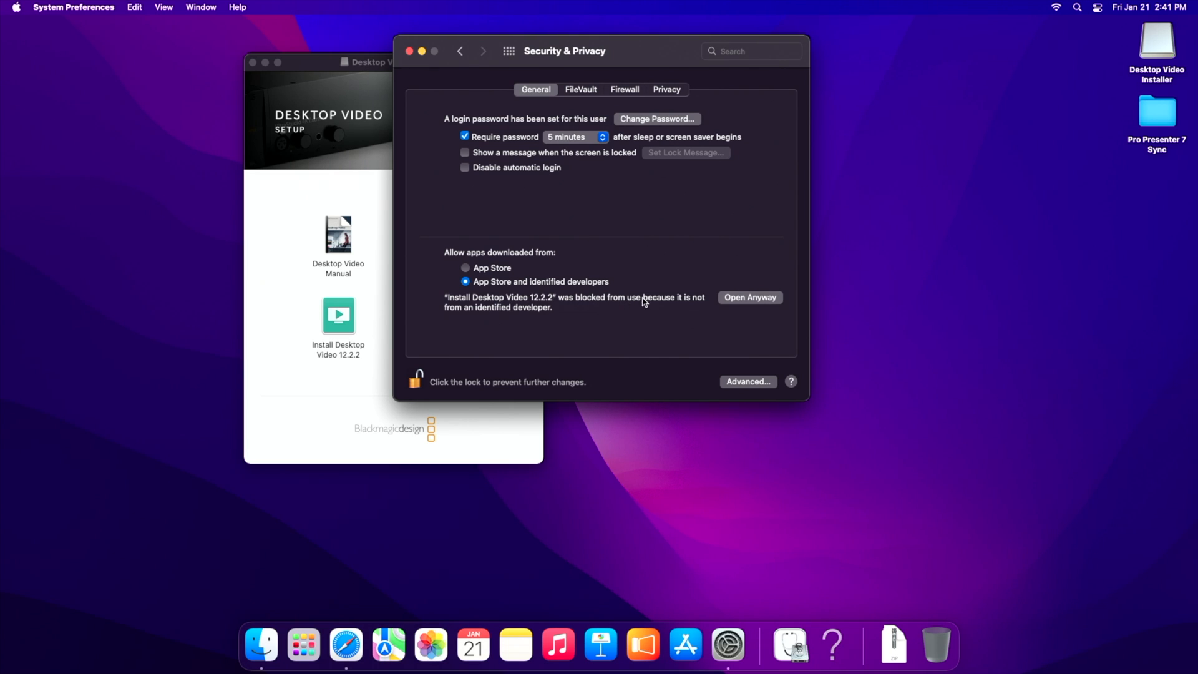
mouse_move(524, 314)
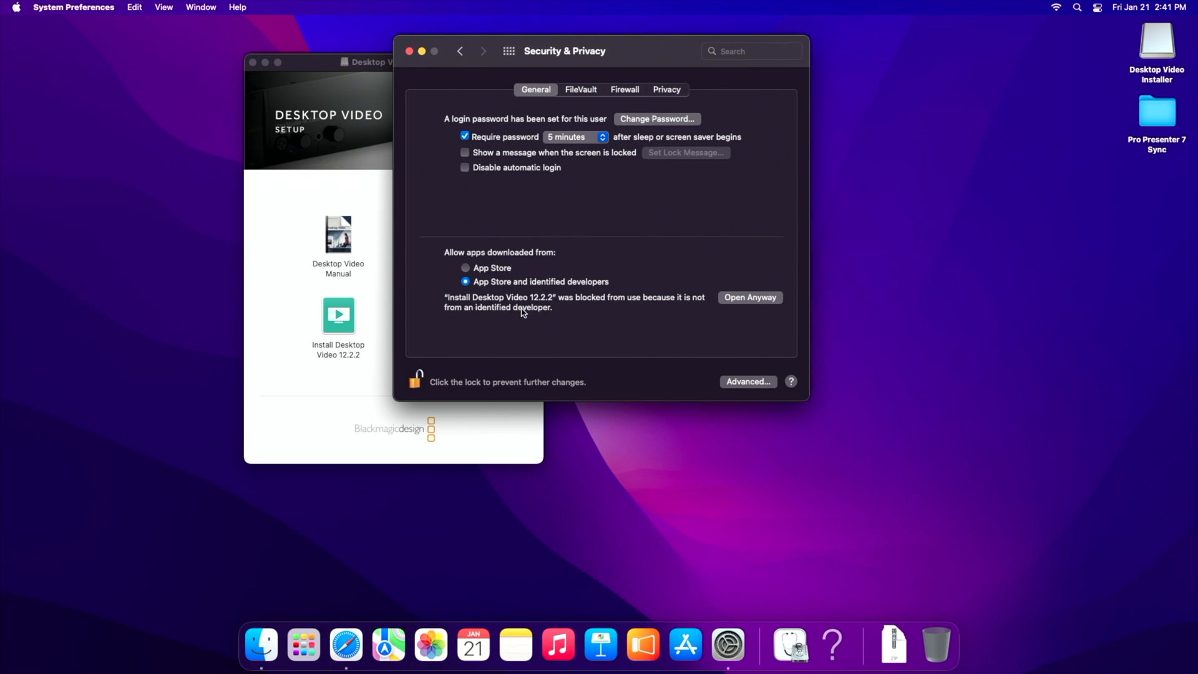
Step: Open the blocked installer anyway, accept the license, and authorise installing Desktop Video 12.2.2
left_click(749, 297)
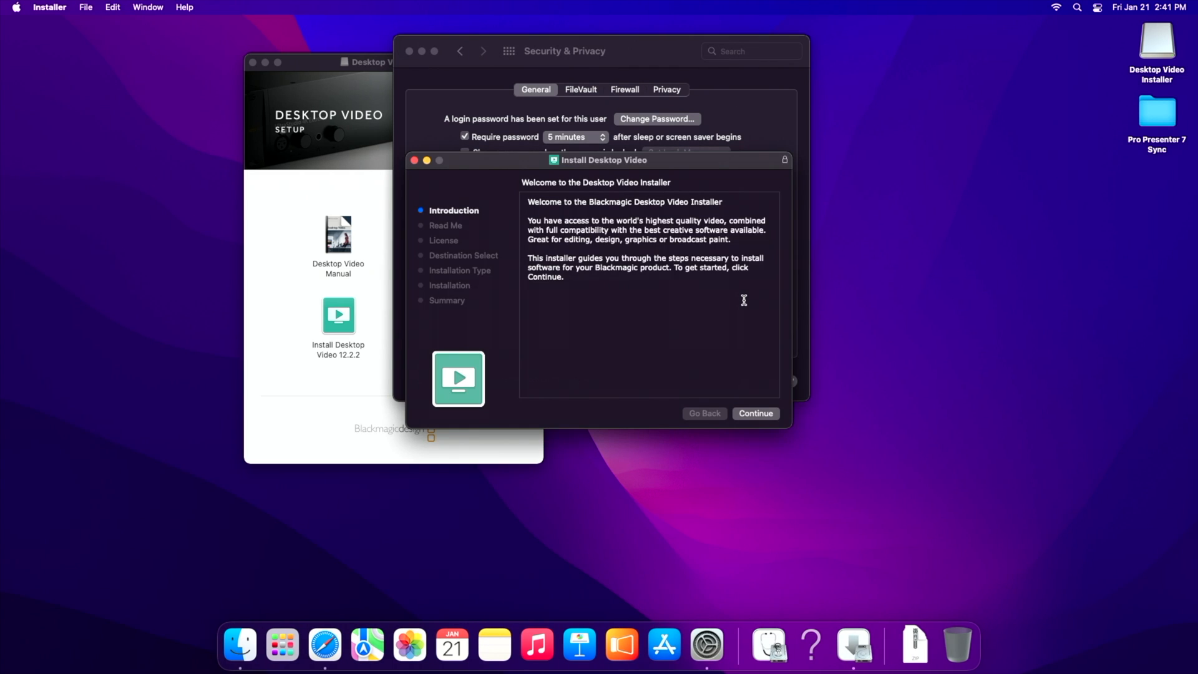
mouse_move(743, 382)
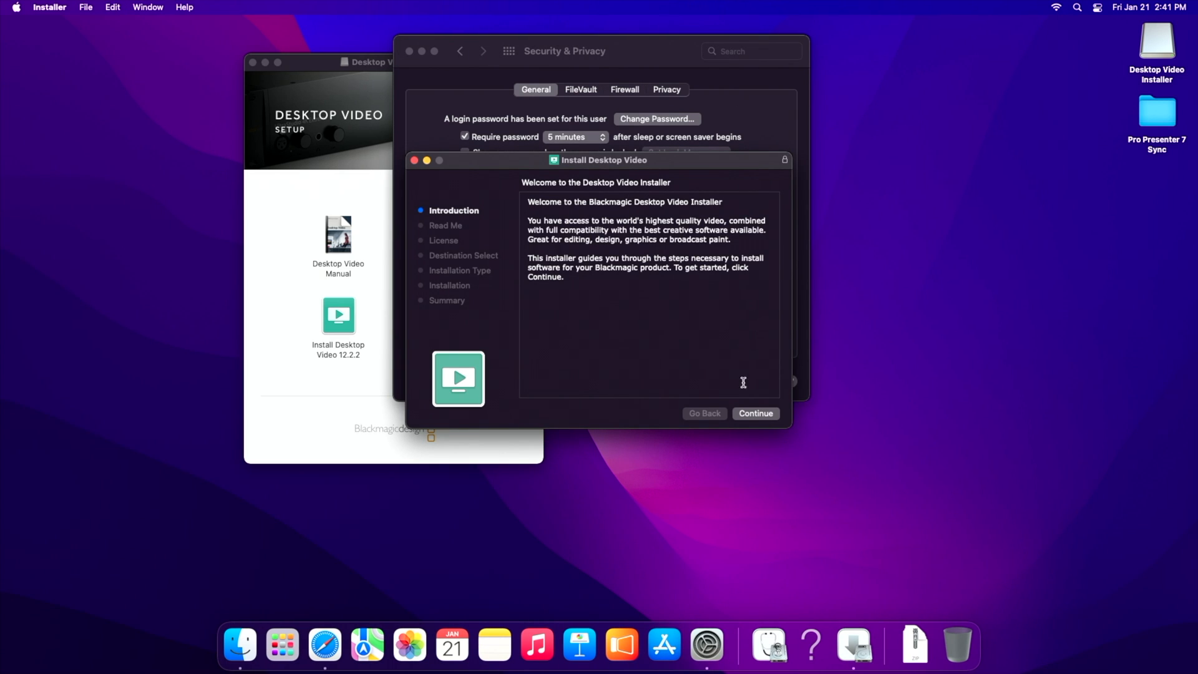
left_click(755, 412)
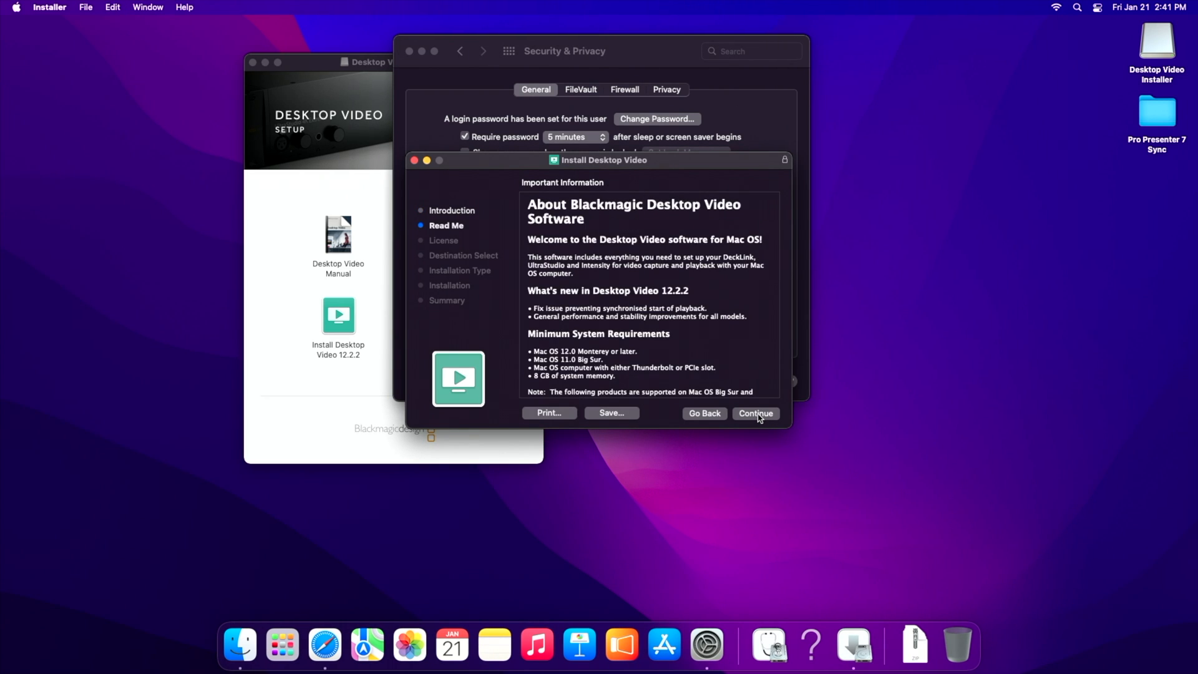
left_click(755, 413)
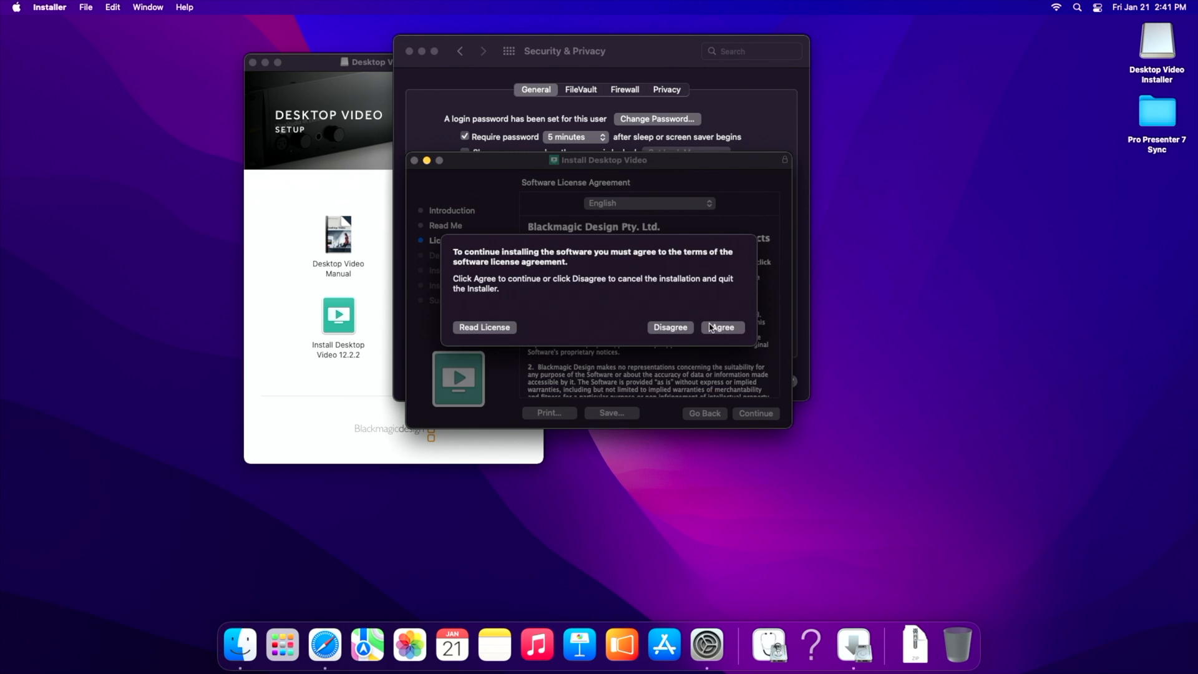
left_click(722, 327)
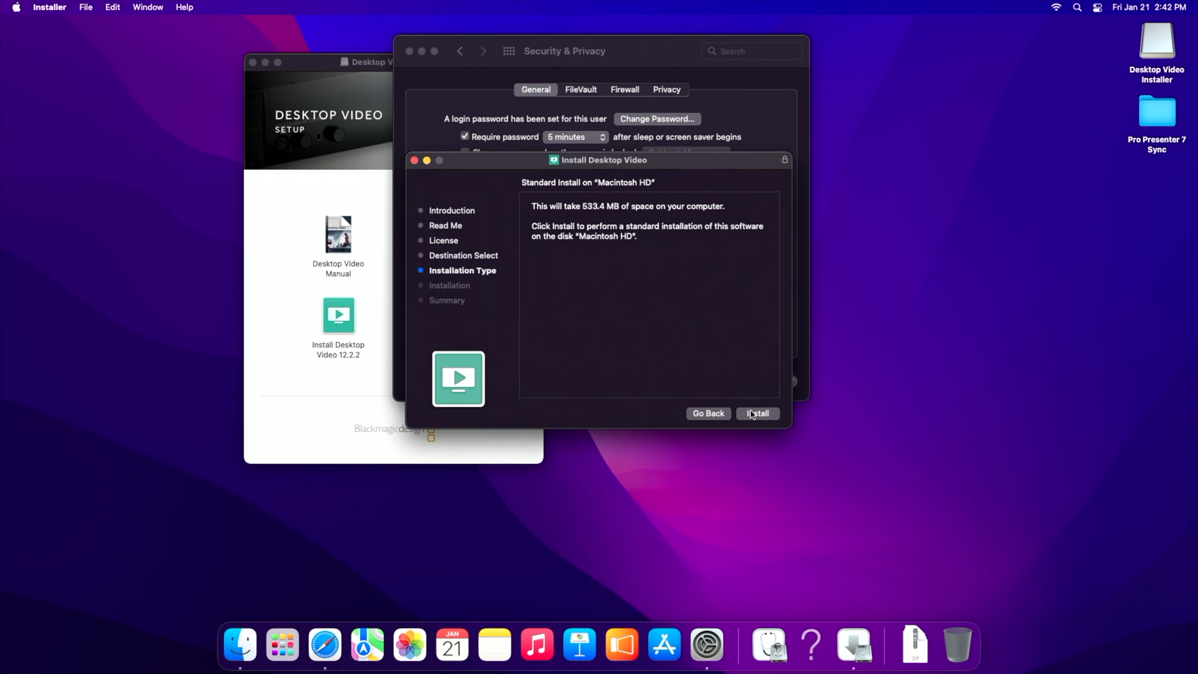
left_click(756, 414)
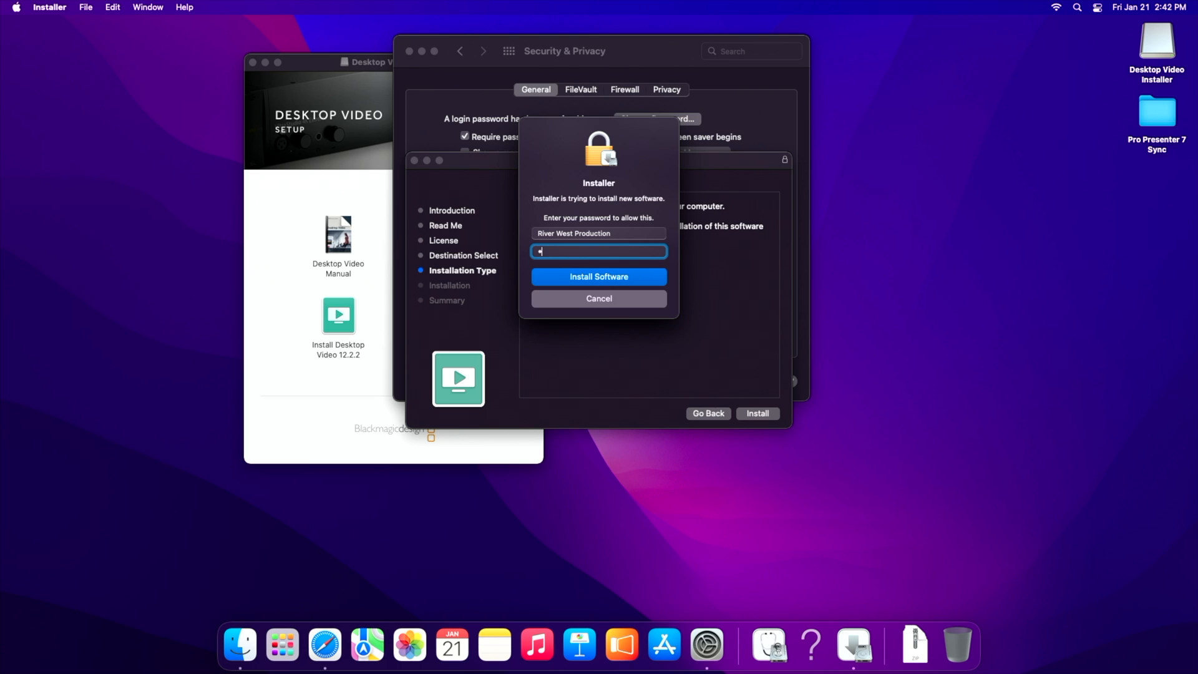
left_click(599, 276)
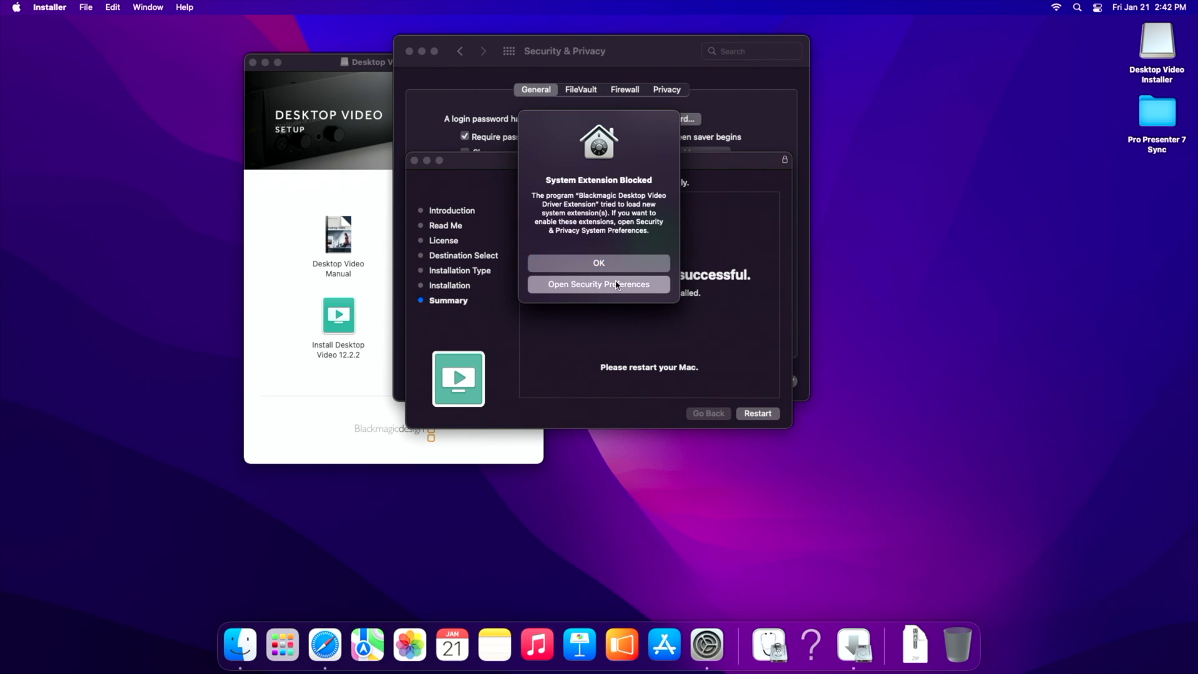
Step: Allow the Blackmagic driver extension in Security & Privacy, then close the installer and trash its package
left_click(598, 283)
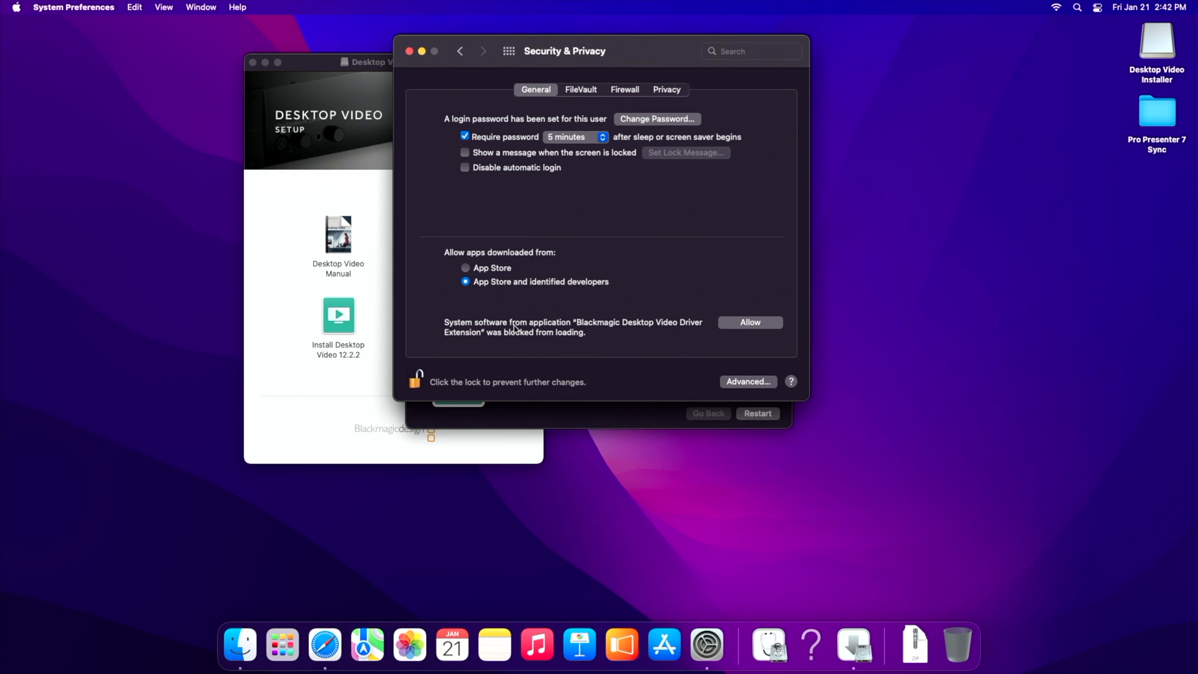
left_click(749, 322)
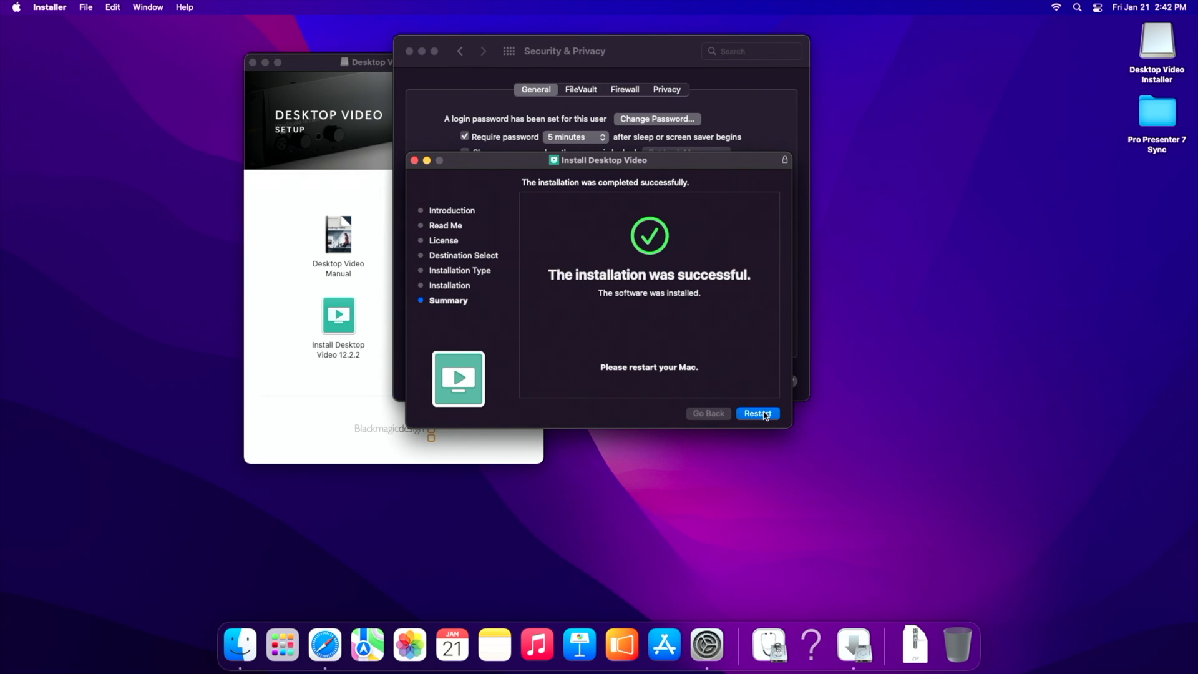
left_click(756, 414)
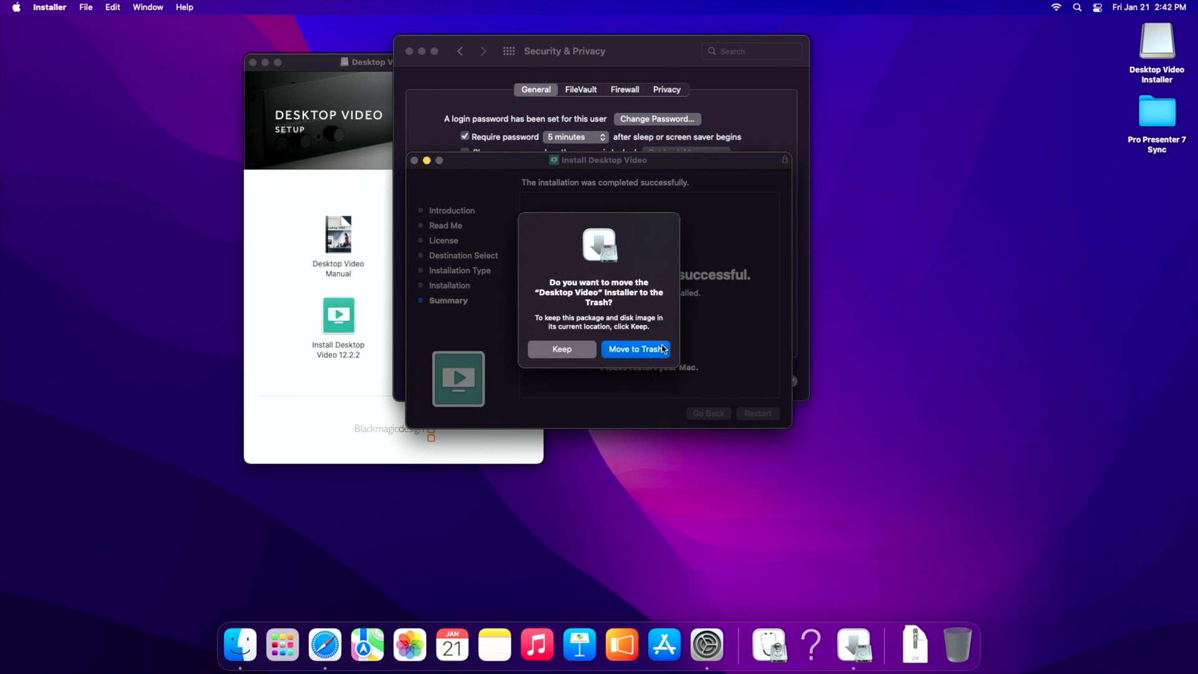
left_click(635, 350)
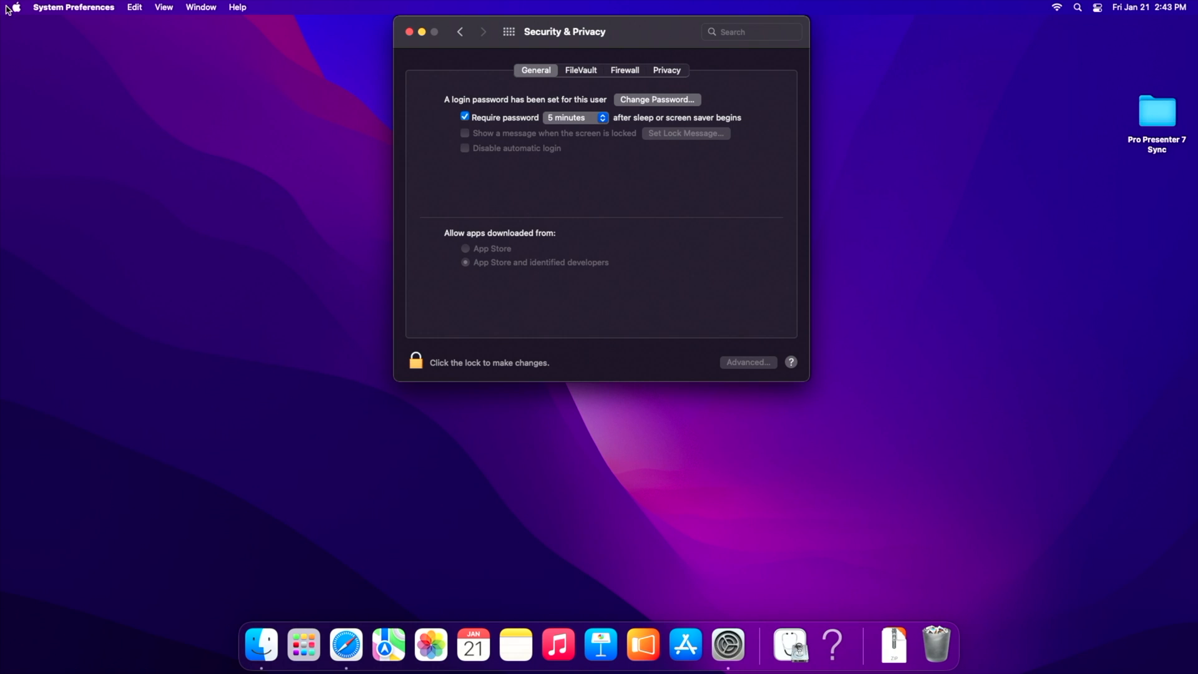
mouse_move(691, 186)
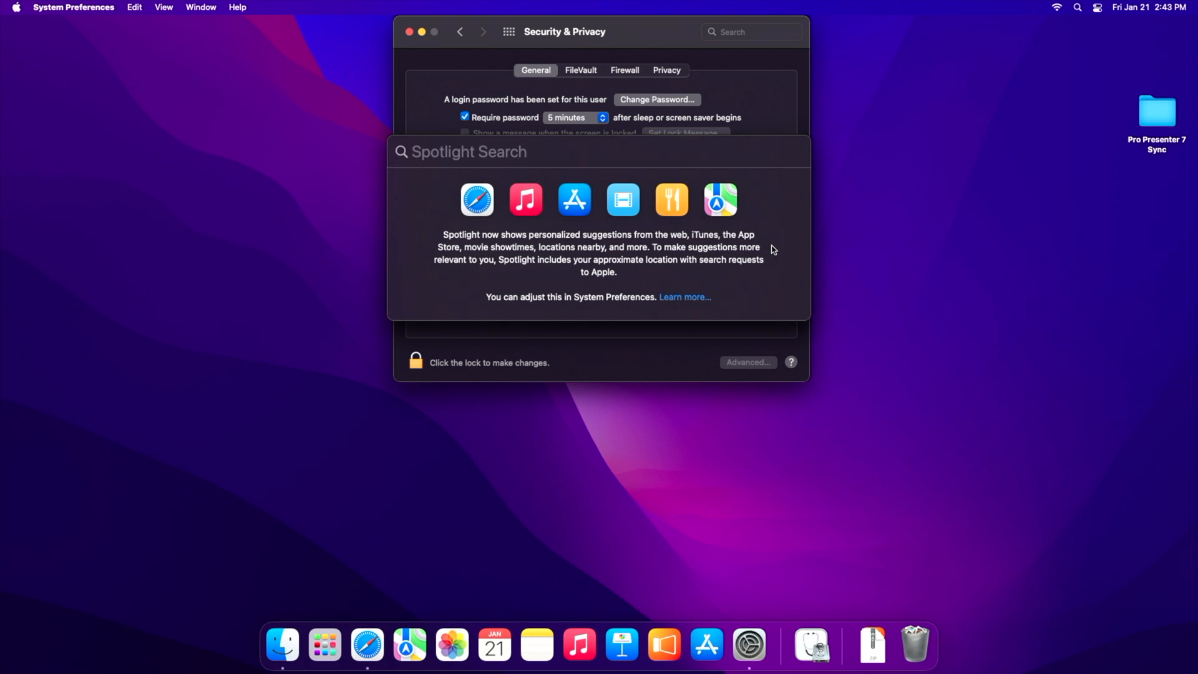
Step: Search Spotlight for 'desktop vid' to launch Blackmagic Desktop Video Setup
type("desktop vid")
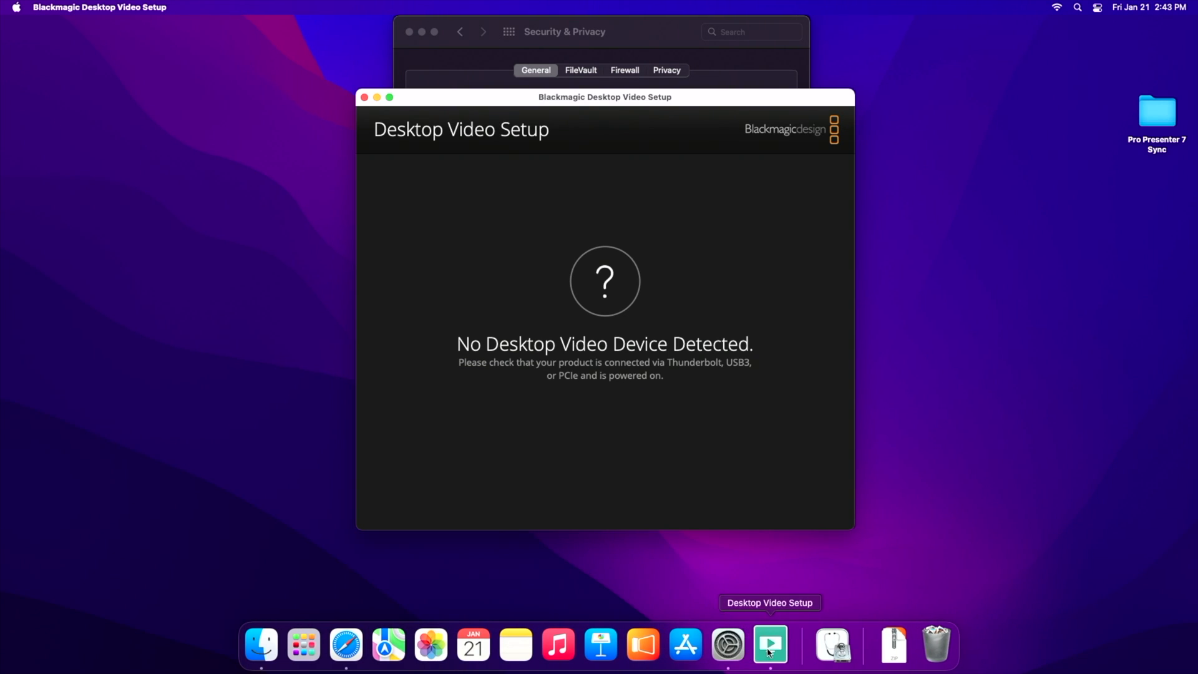
mouse_move(685, 644)
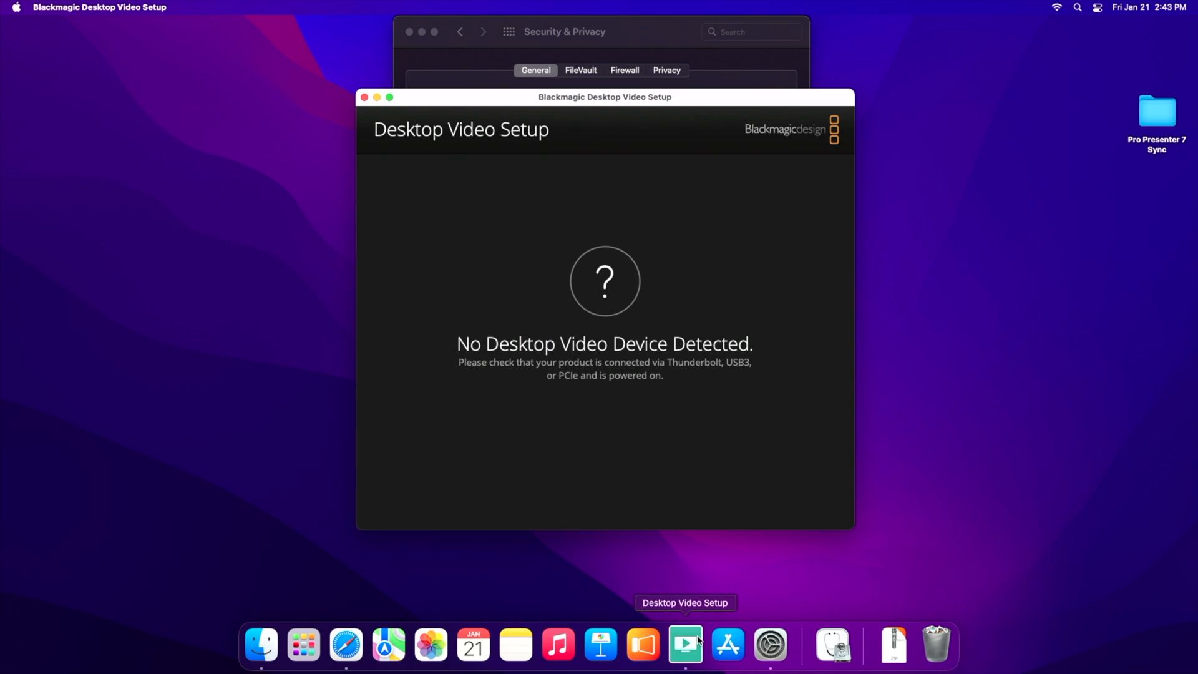
mouse_move(698, 262)
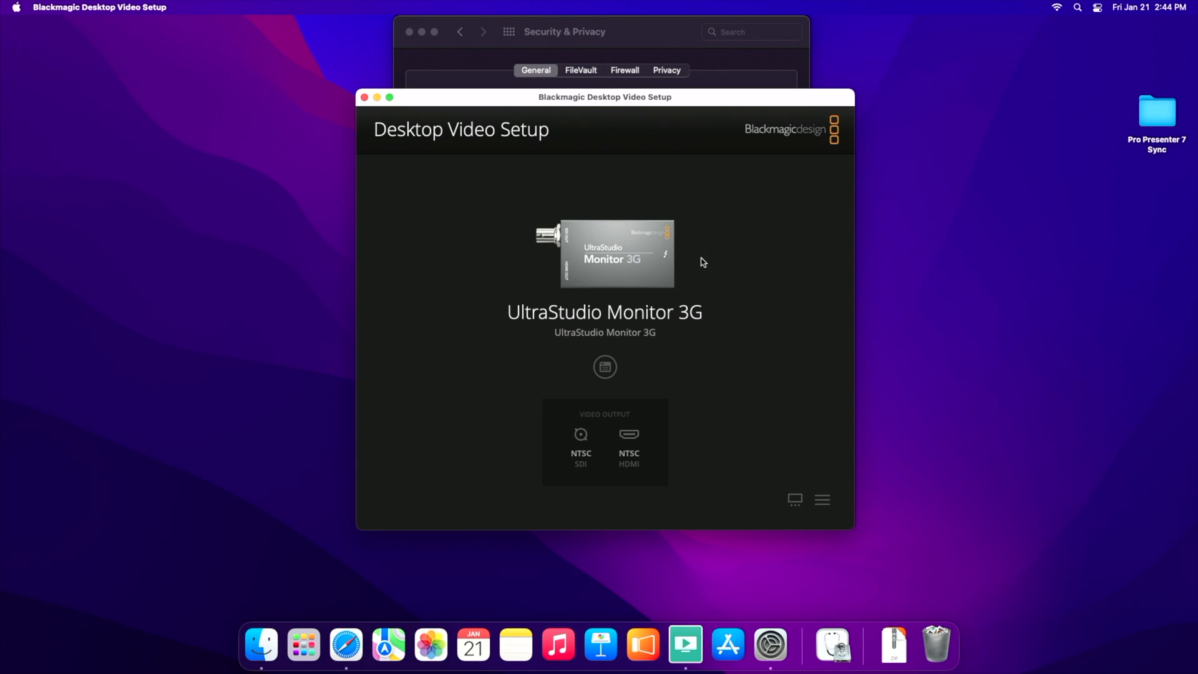
mouse_move(701, 269)
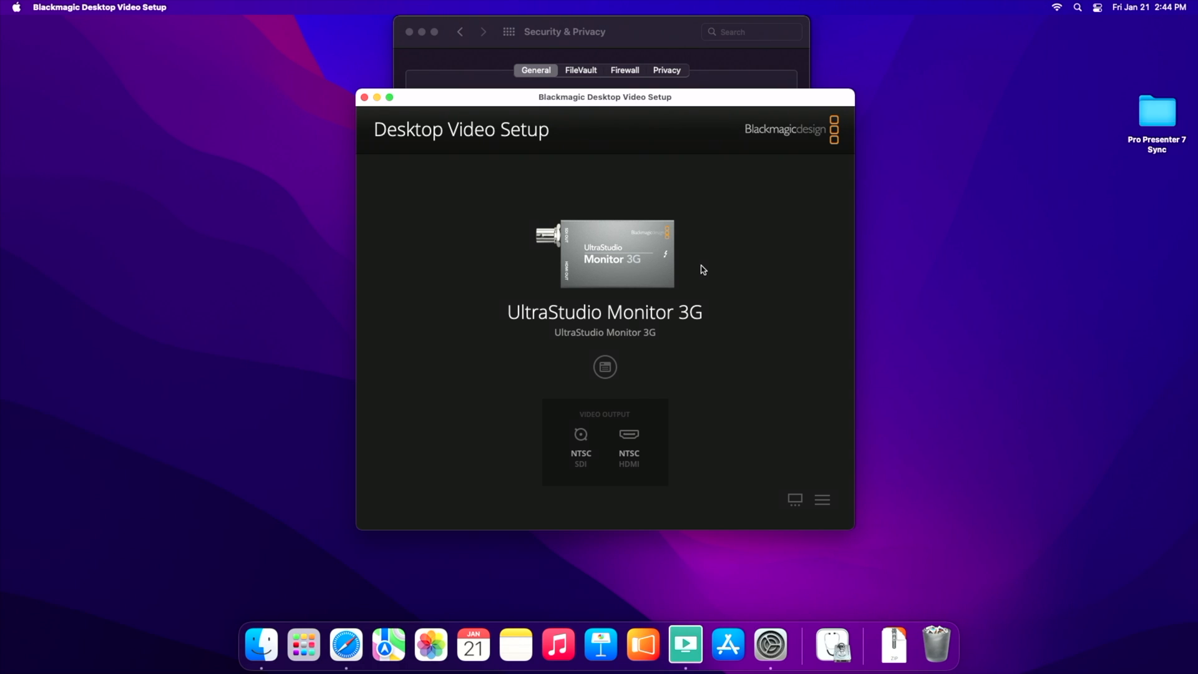
mouse_move(705, 270)
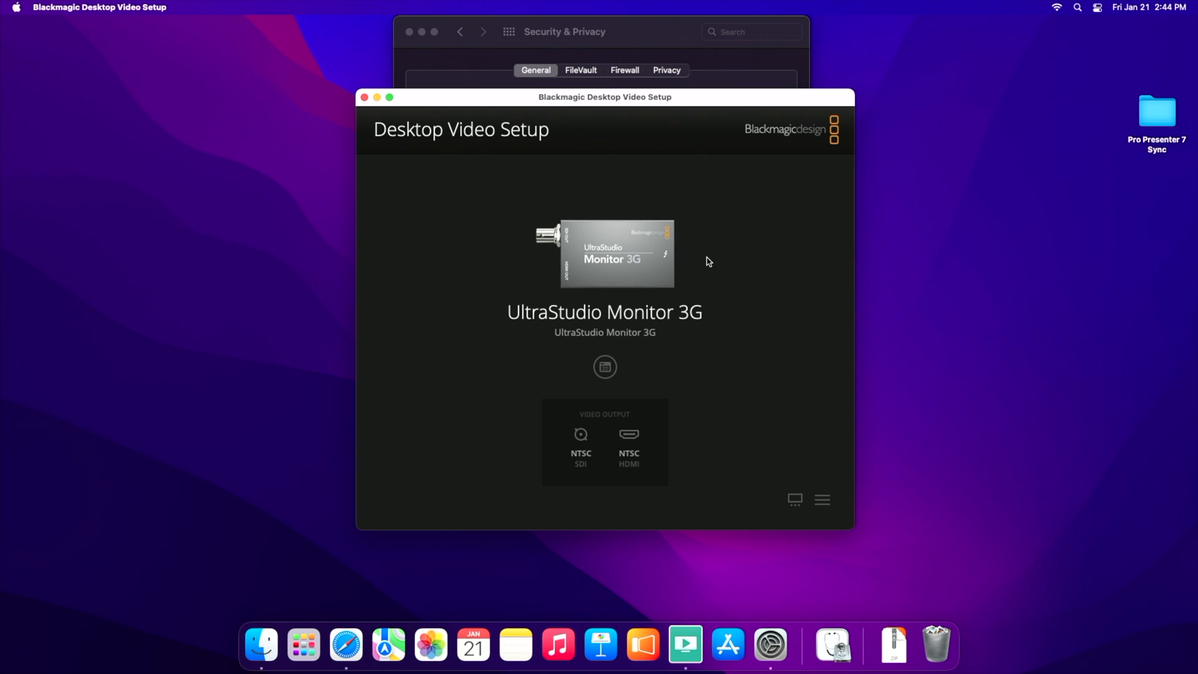
mouse_move(695, 254)
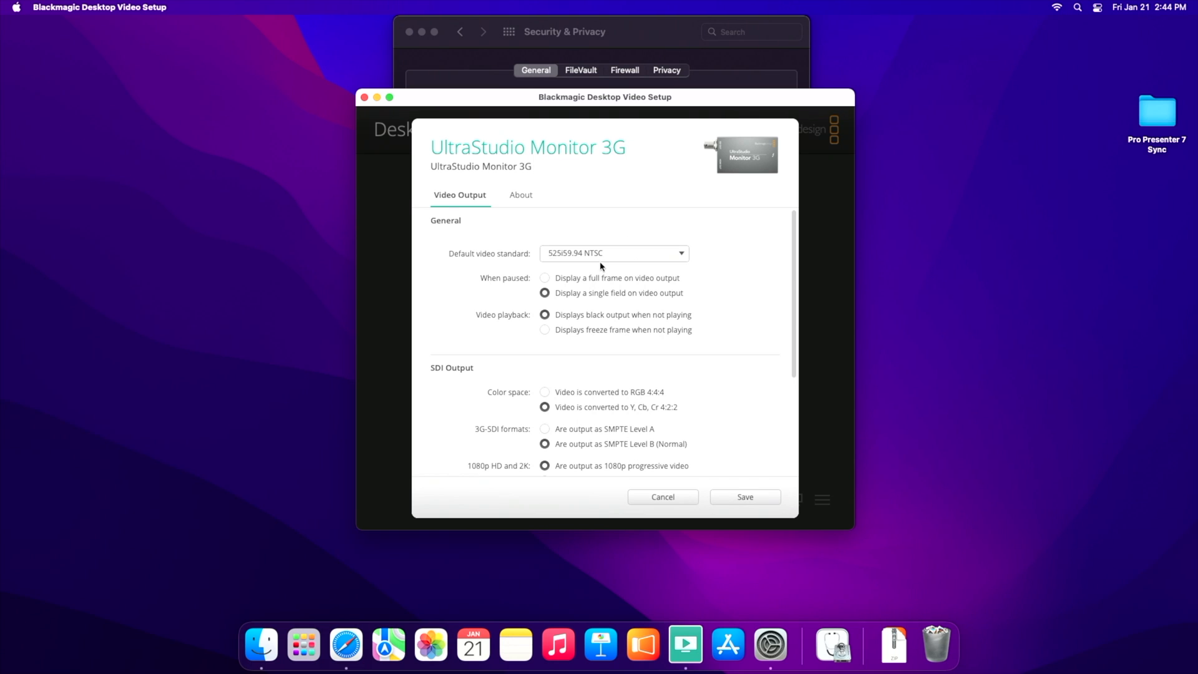
mouse_move(558, 231)
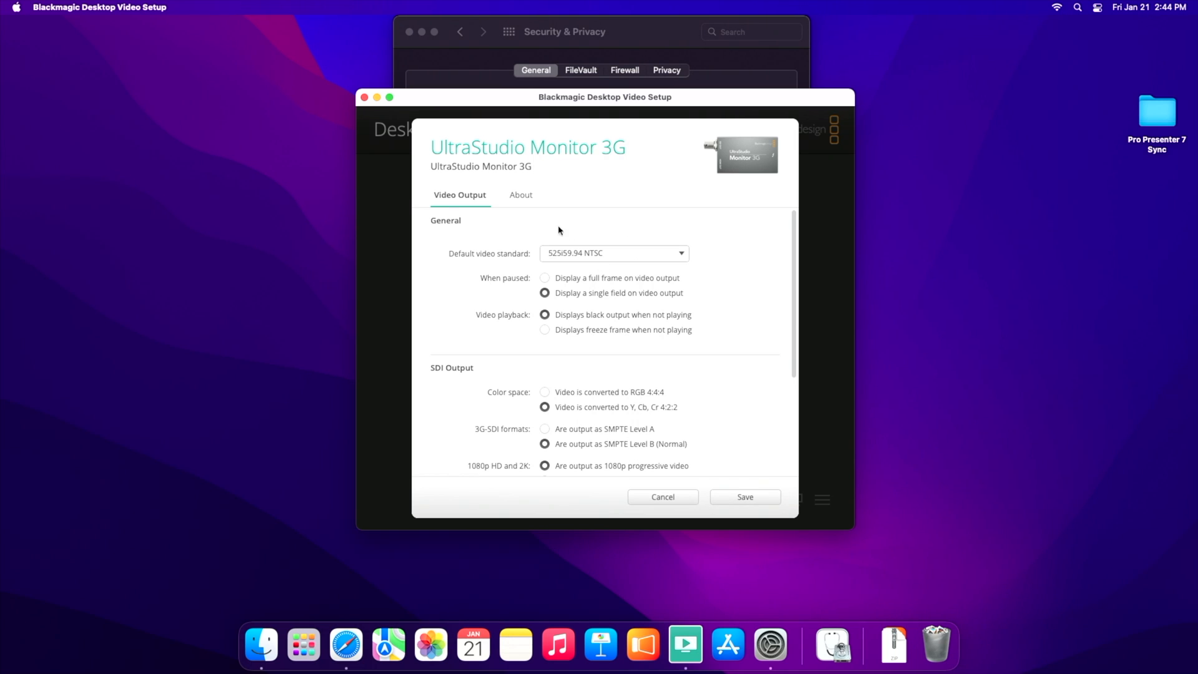
Step: Change the default video standard from 525i59.94 NTSC to 1080p29.97
left_click(612, 253)
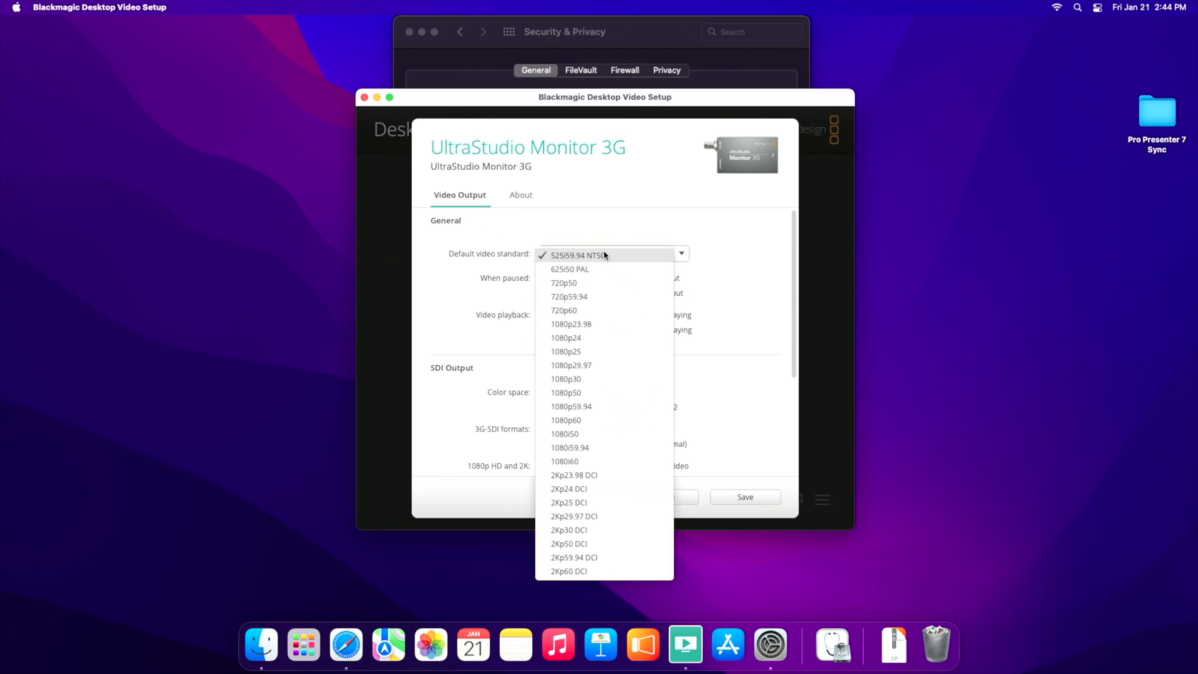
mouse_move(605, 283)
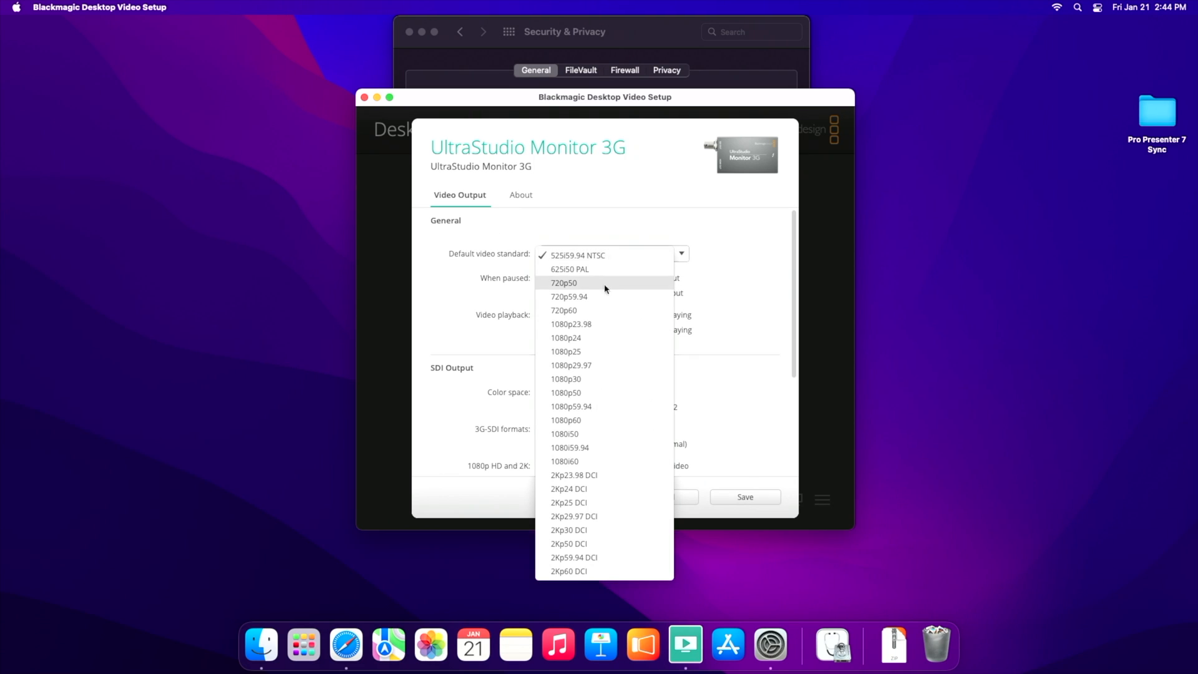
mouse_move(602, 366)
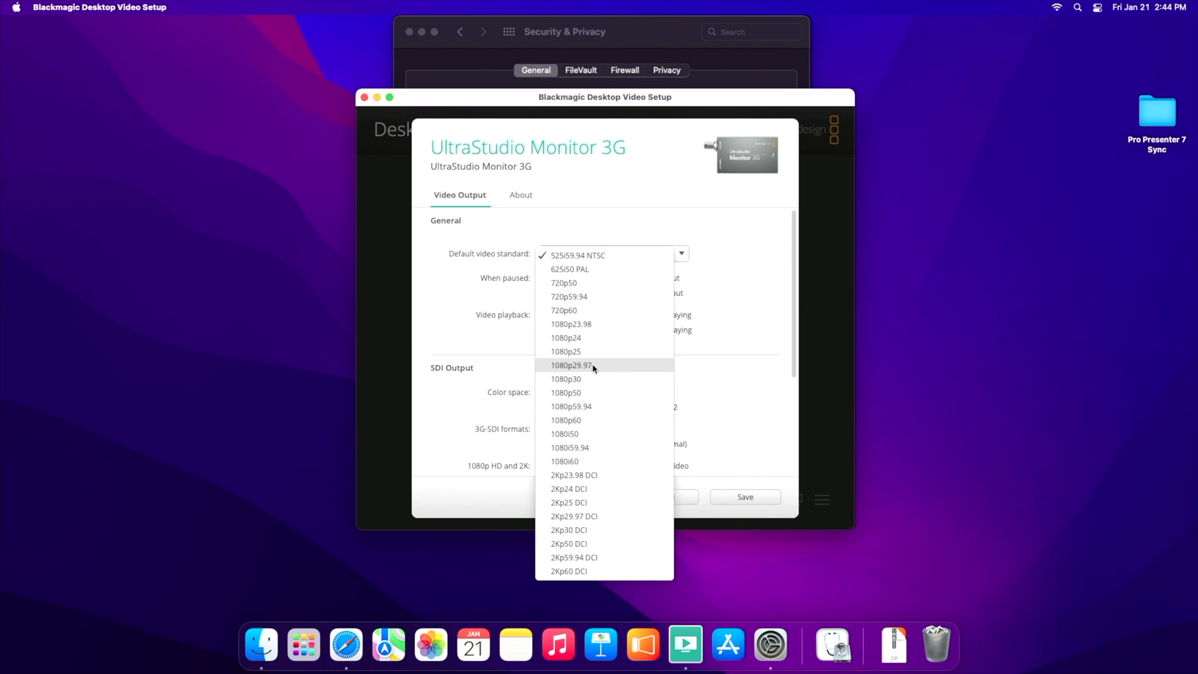
left_click(572, 365)
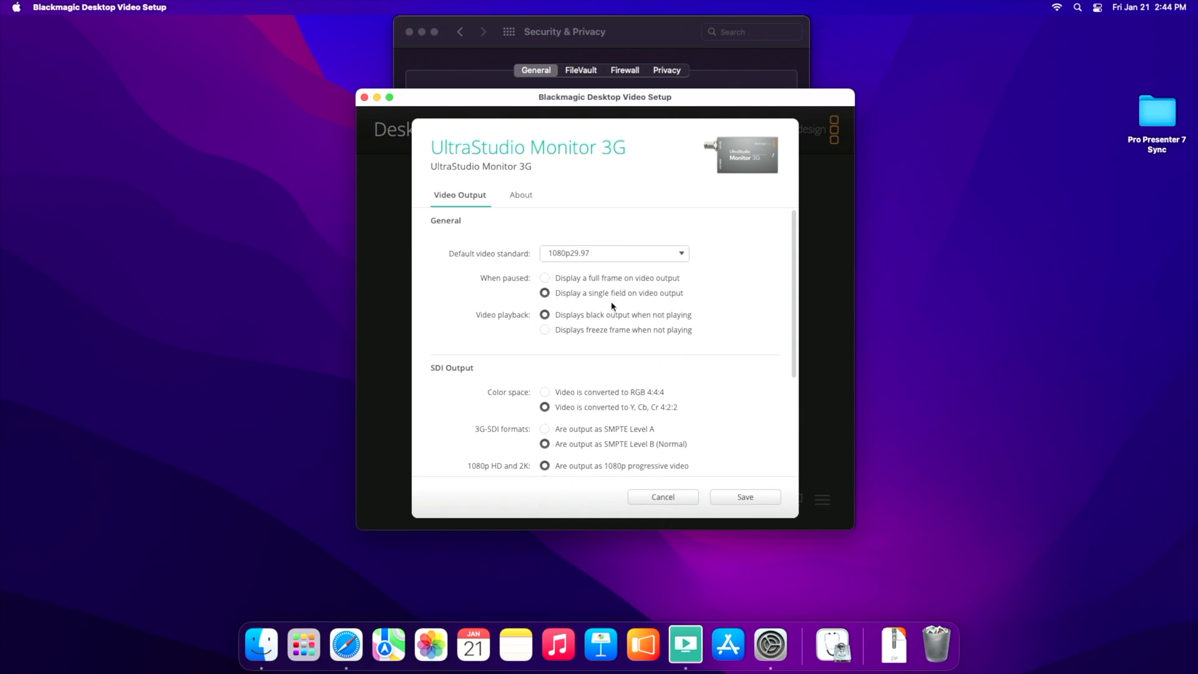
mouse_move(572, 252)
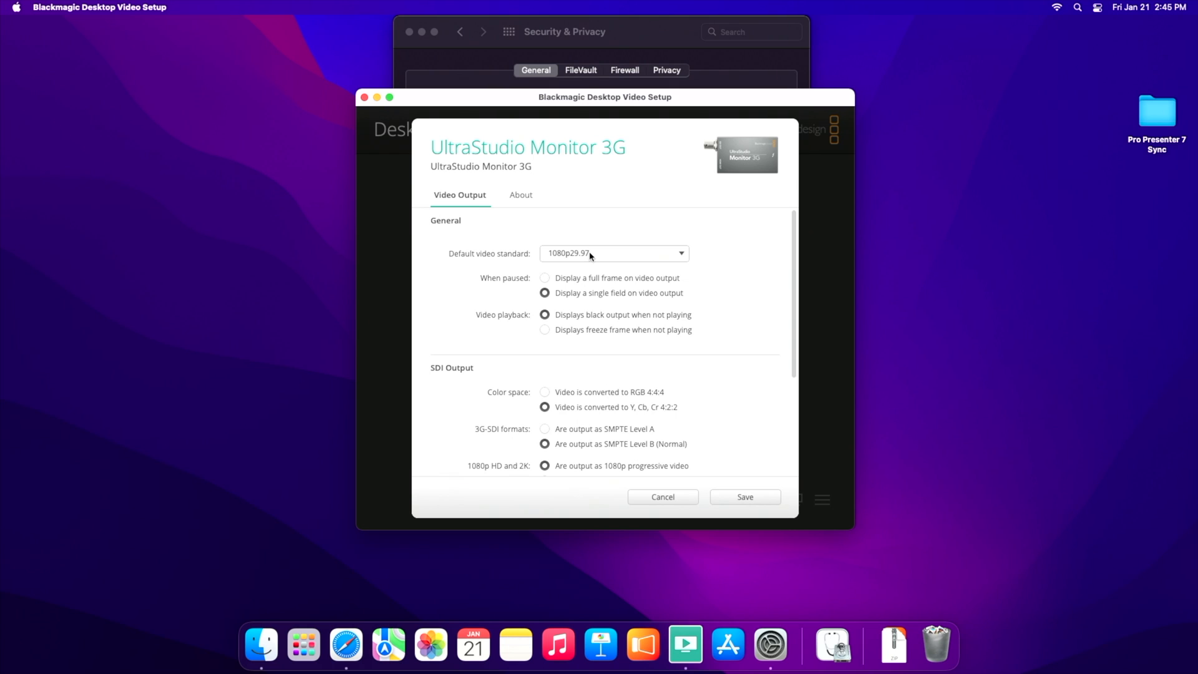
mouse_move(599, 255)
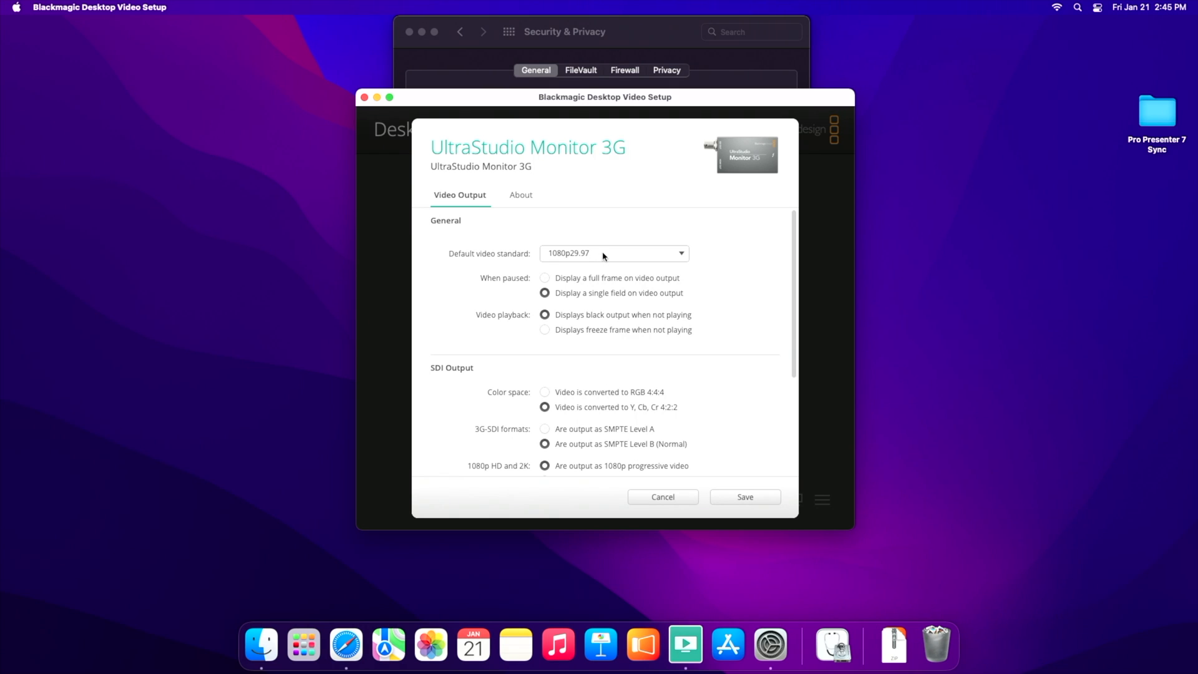
scroll("down", 3)
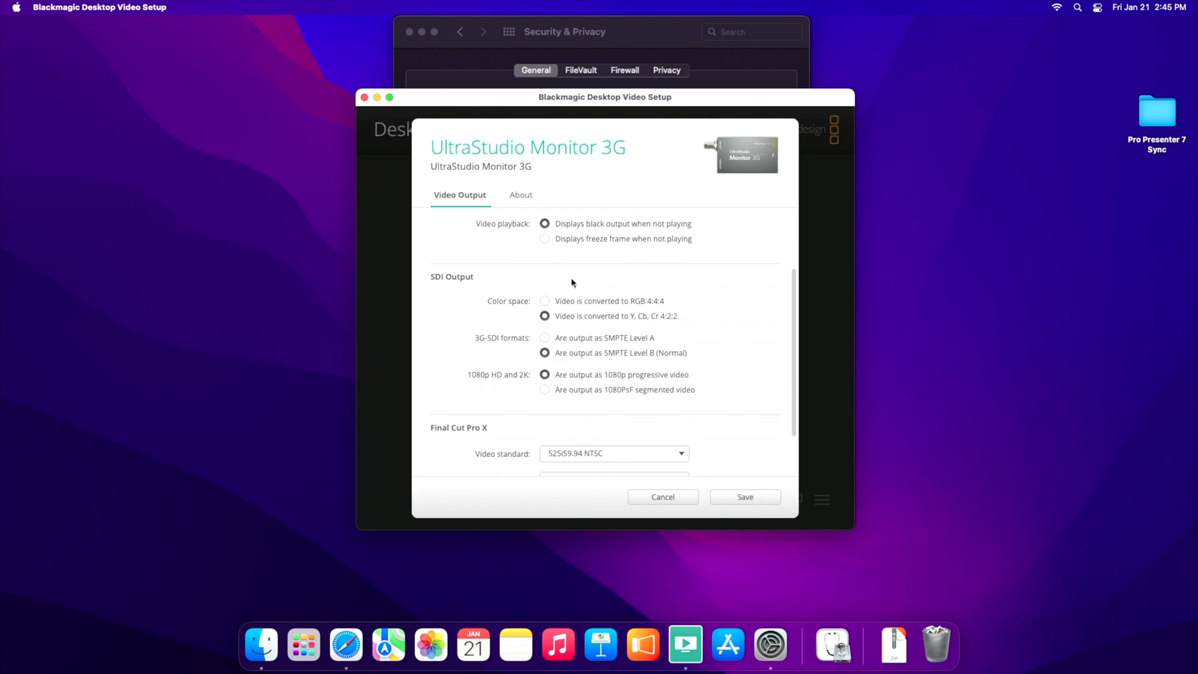
scroll("down", 3)
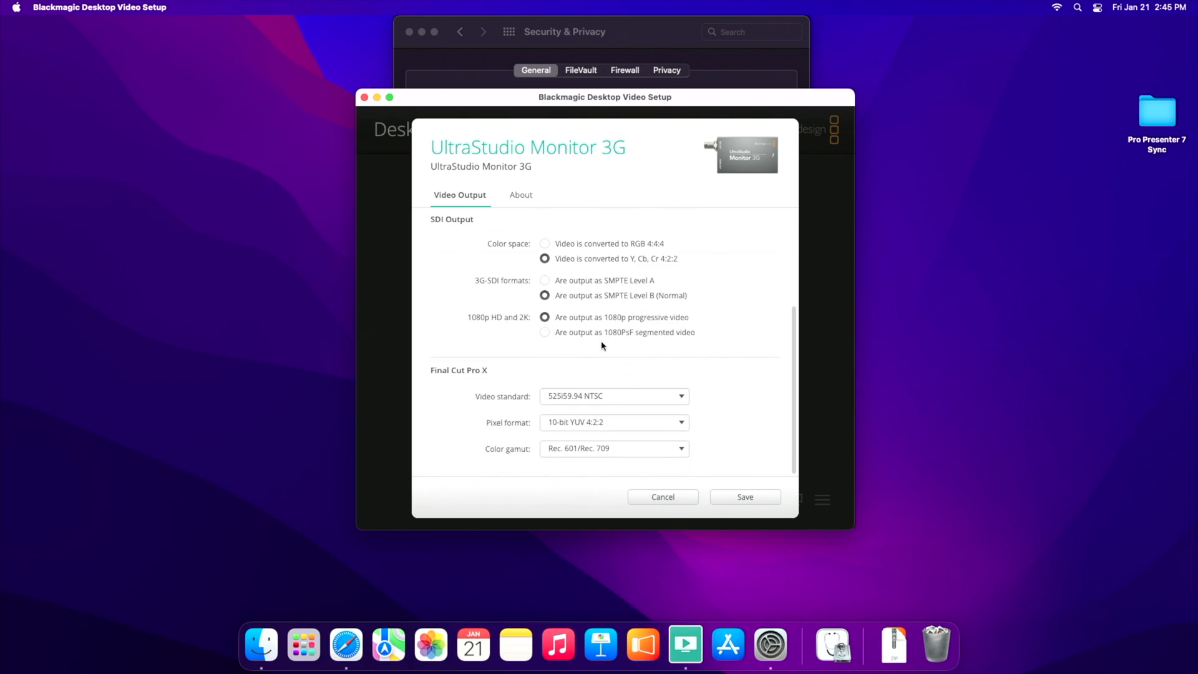
left_click(521, 195)
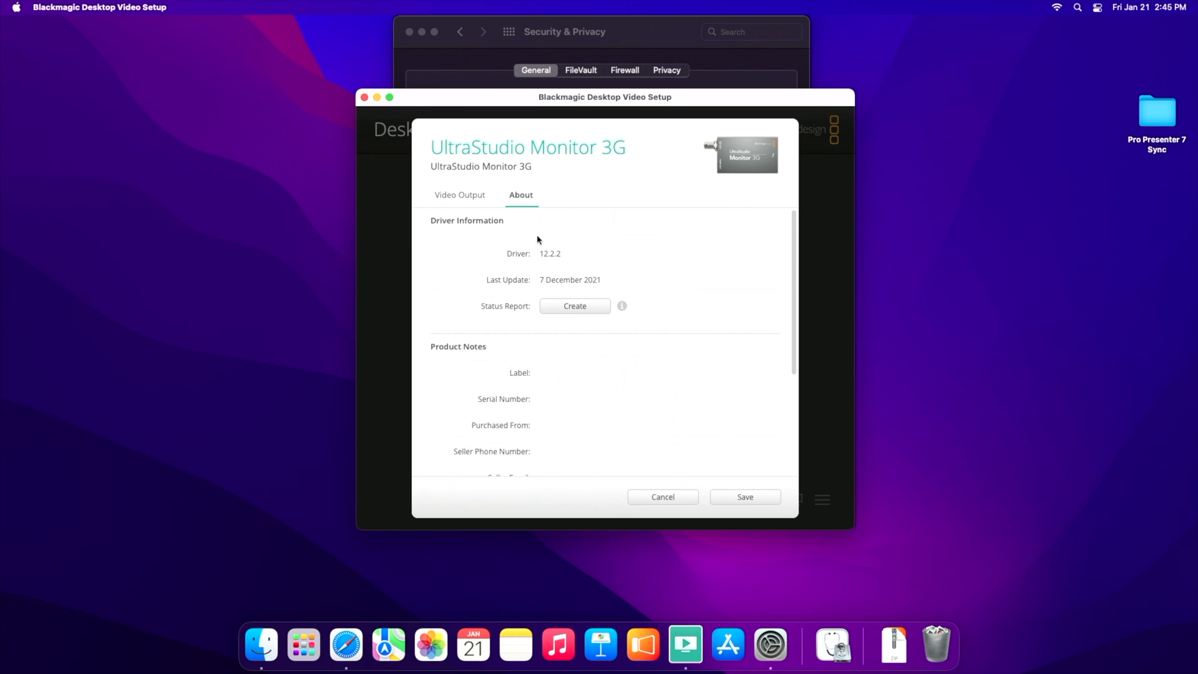
scroll("down", 3)
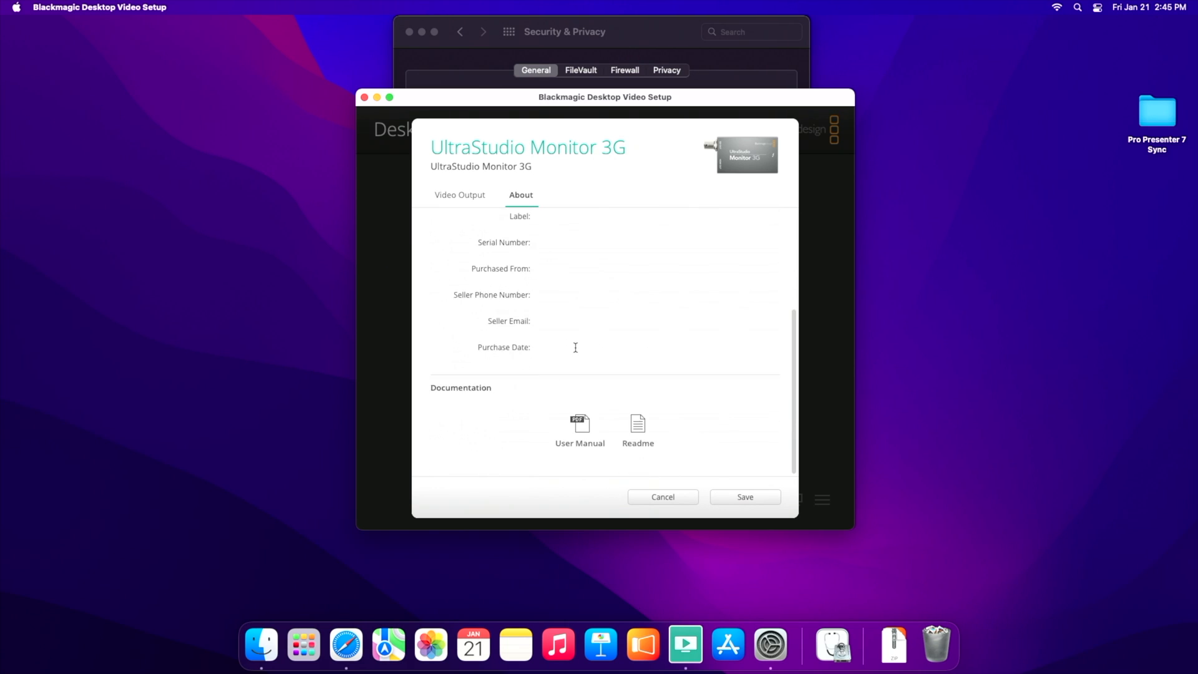
left_click(459, 194)
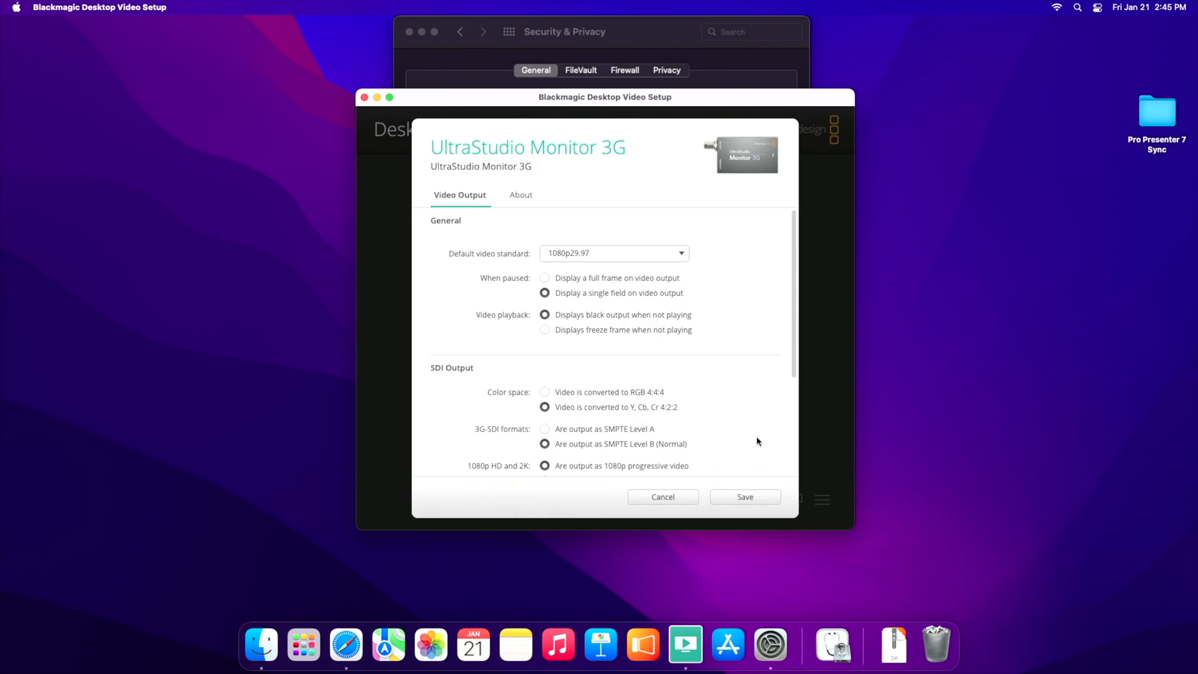
mouse_move(725, 381)
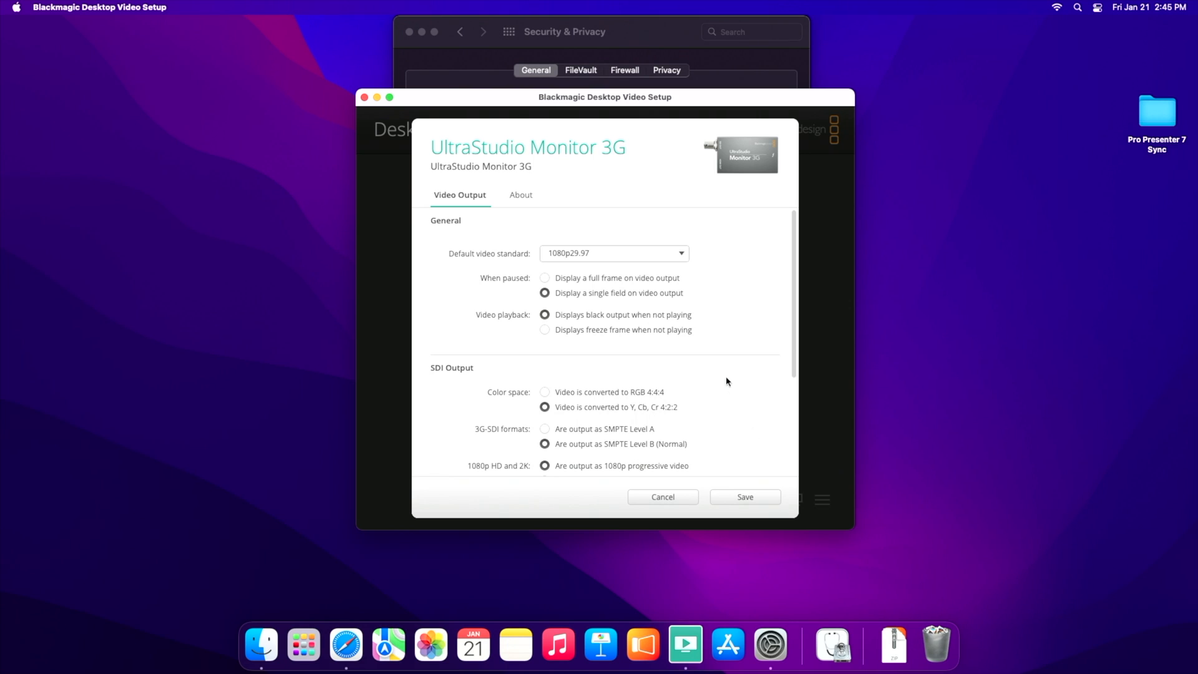
mouse_move(725, 381)
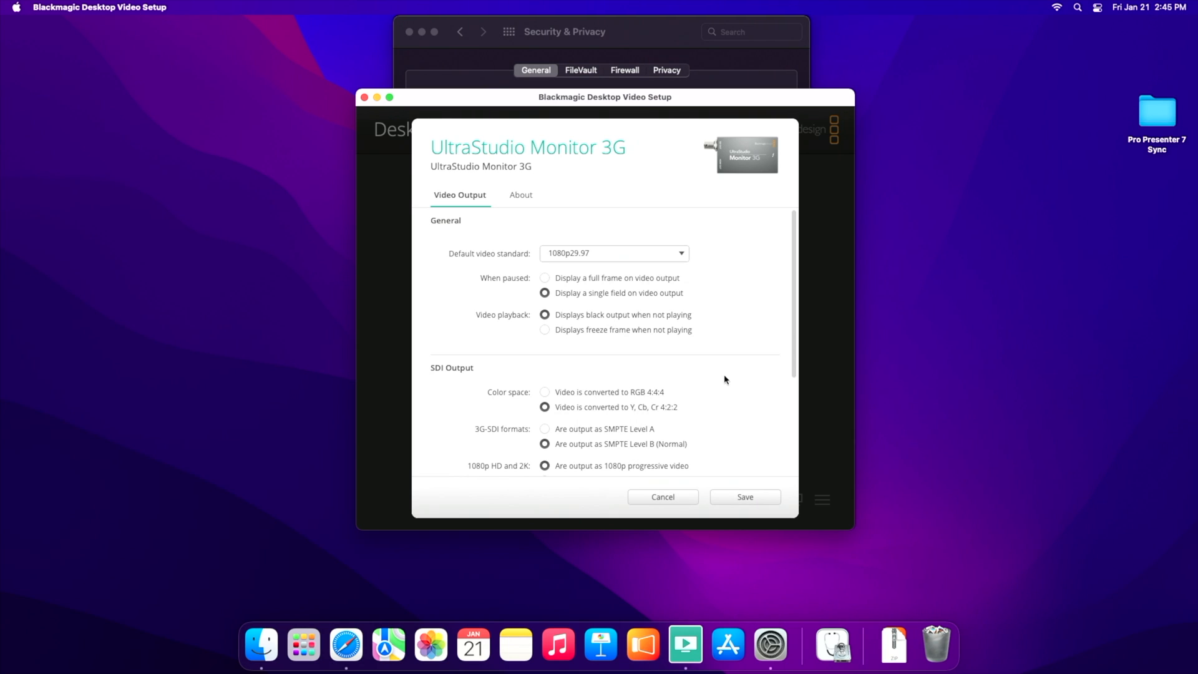
mouse_move(729, 381)
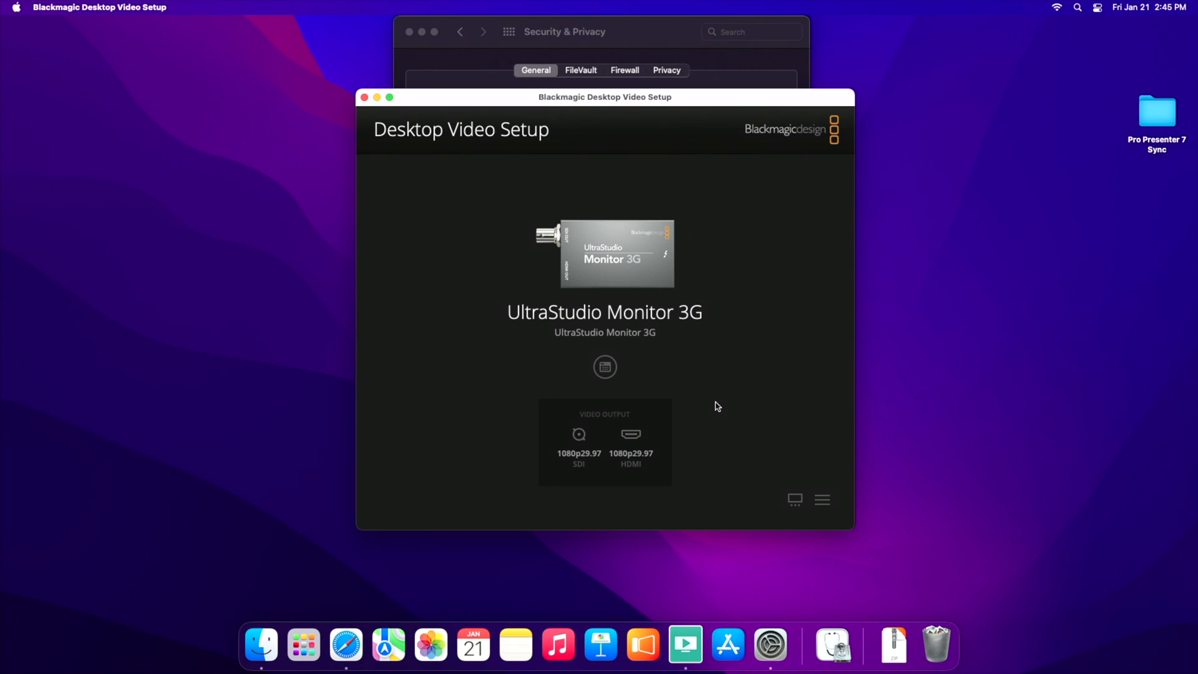
mouse_move(569, 273)
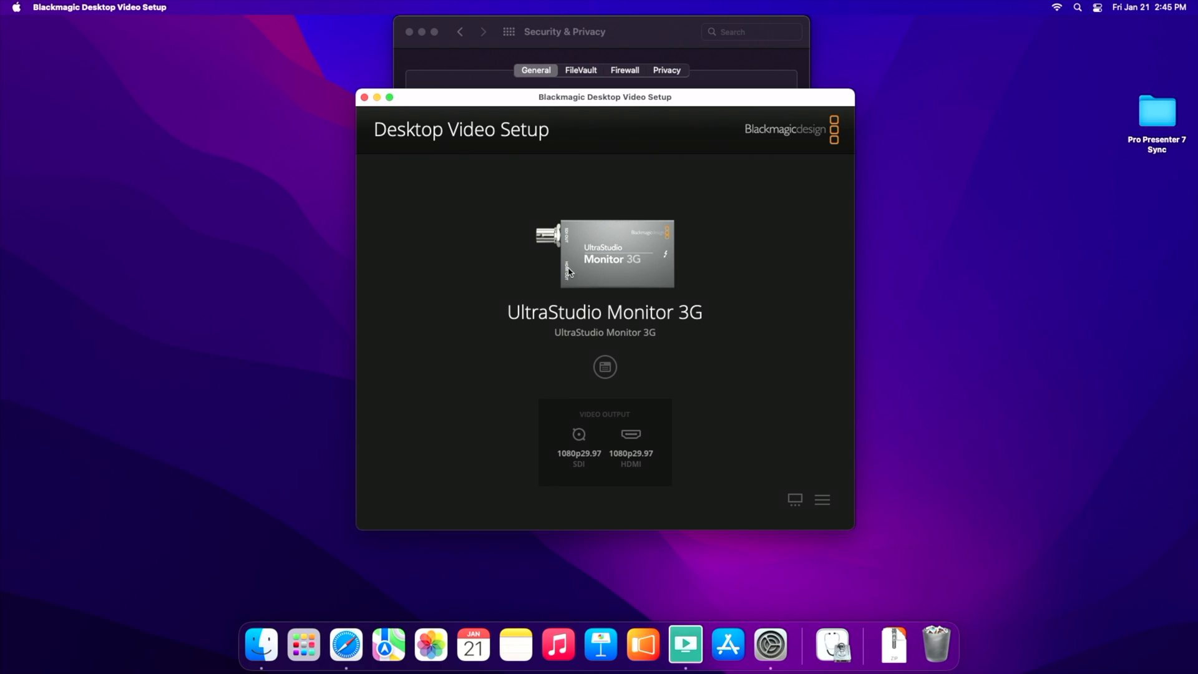
mouse_move(562, 252)
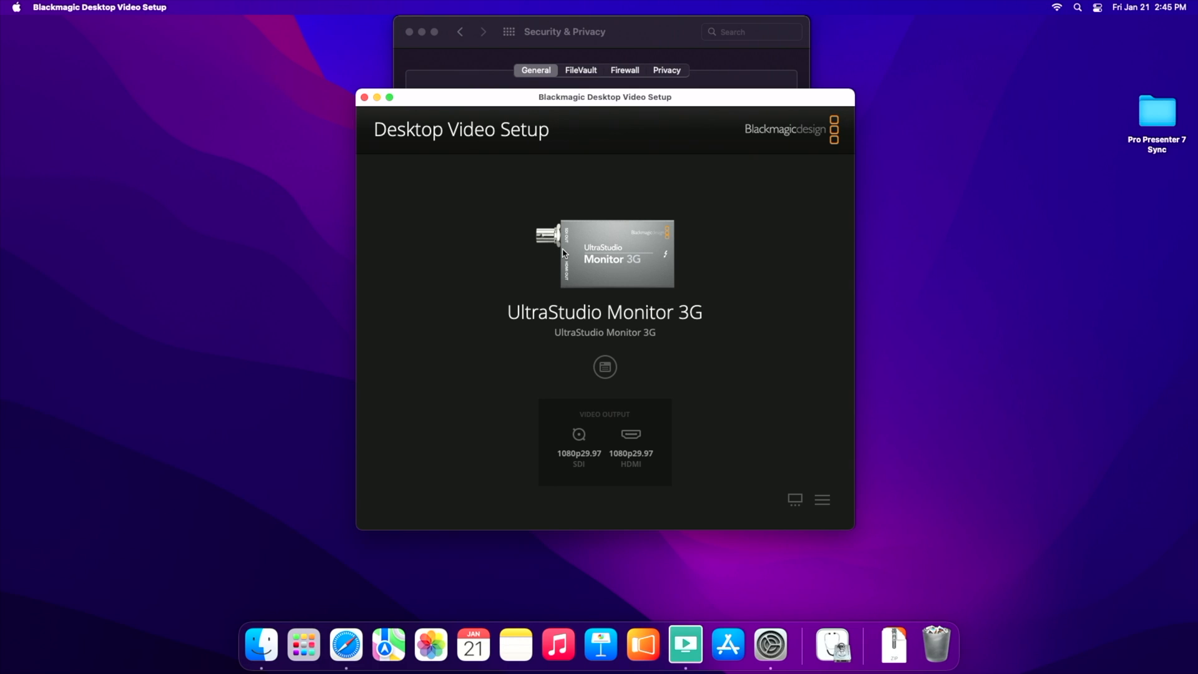